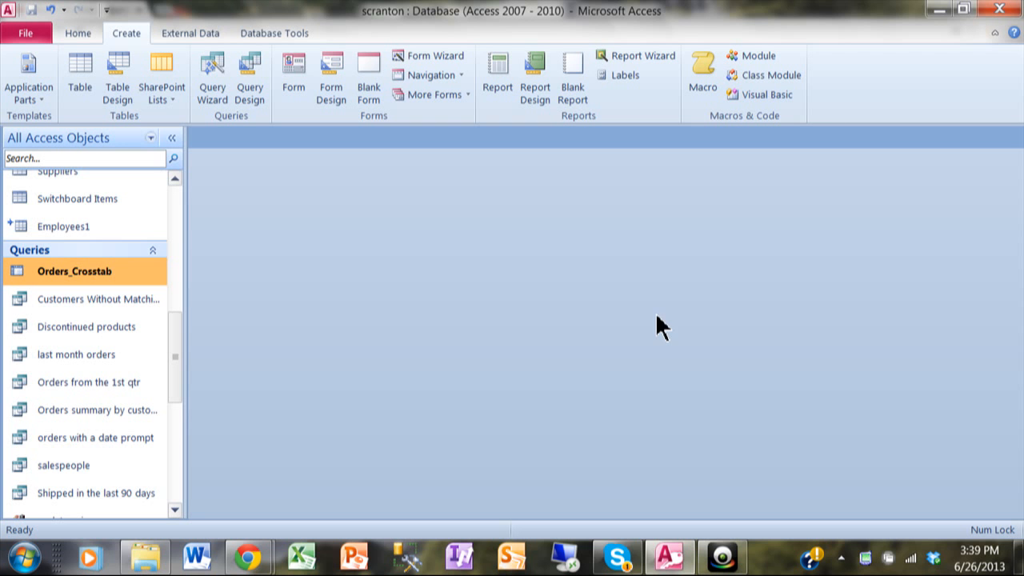
mouse_move(346, 288)
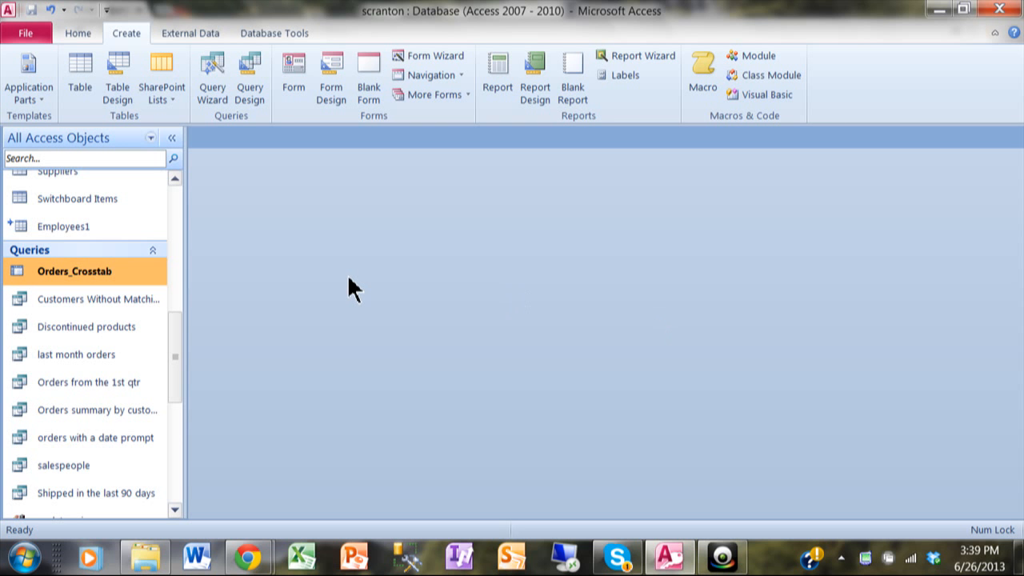
mouse_move(207, 317)
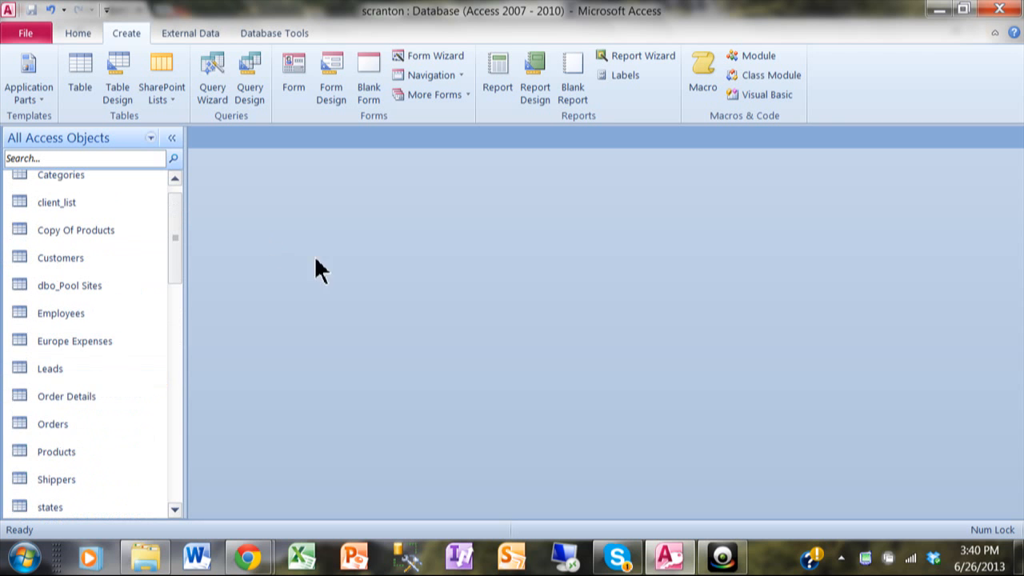
mouse_move(405, 304)
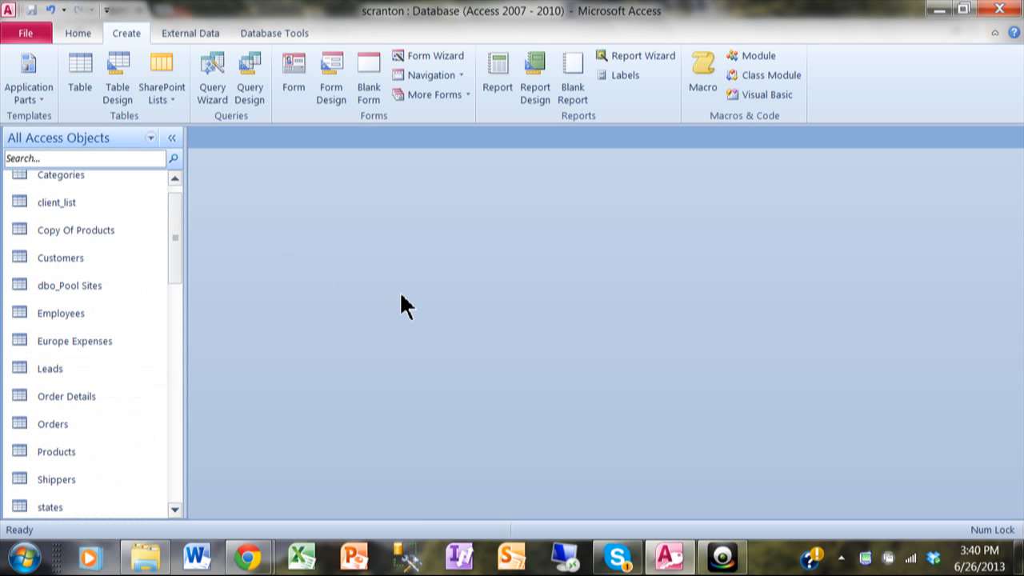
mouse_move(575, 454)
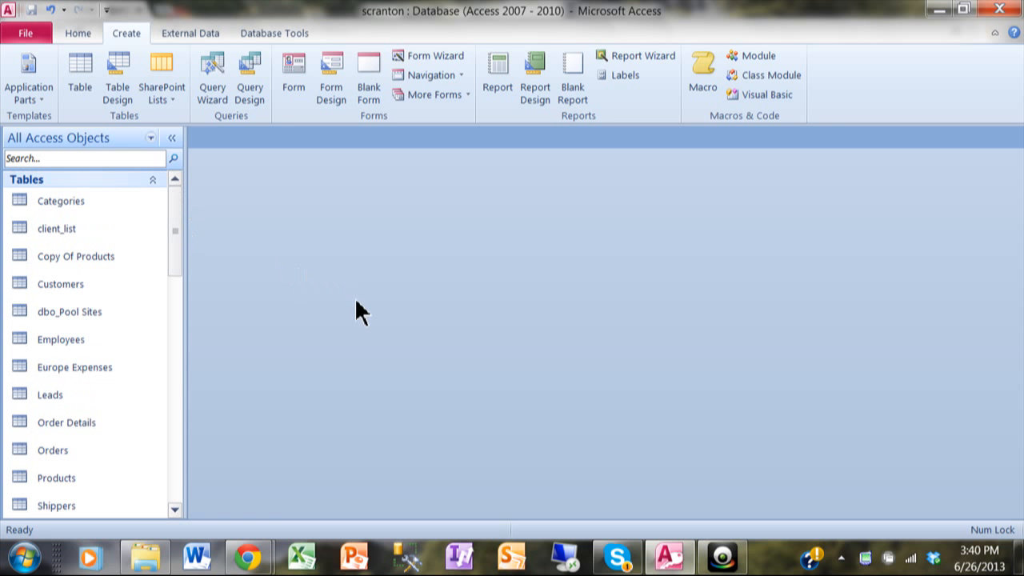
mouse_move(56, 227)
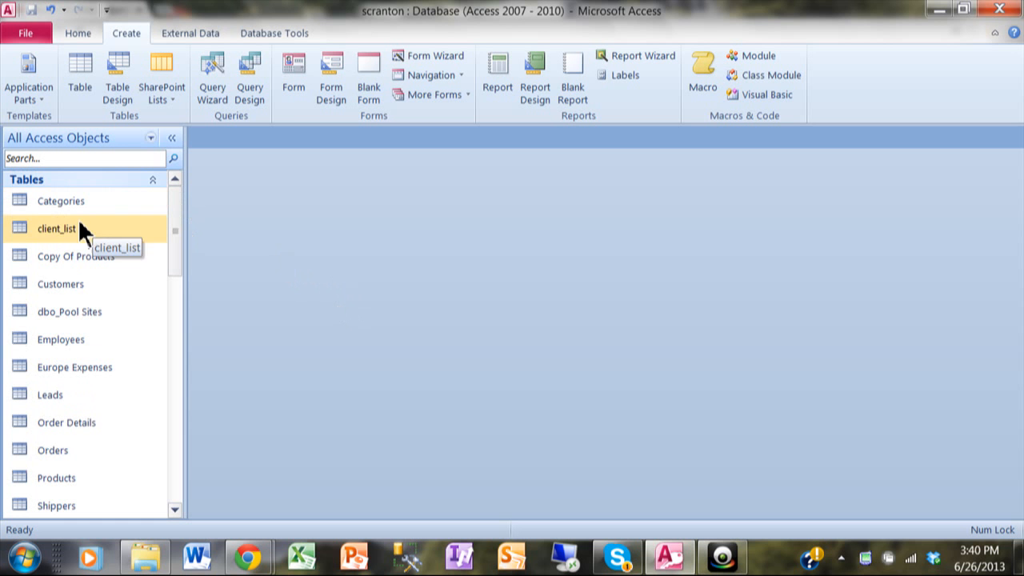
double_click(56, 229)
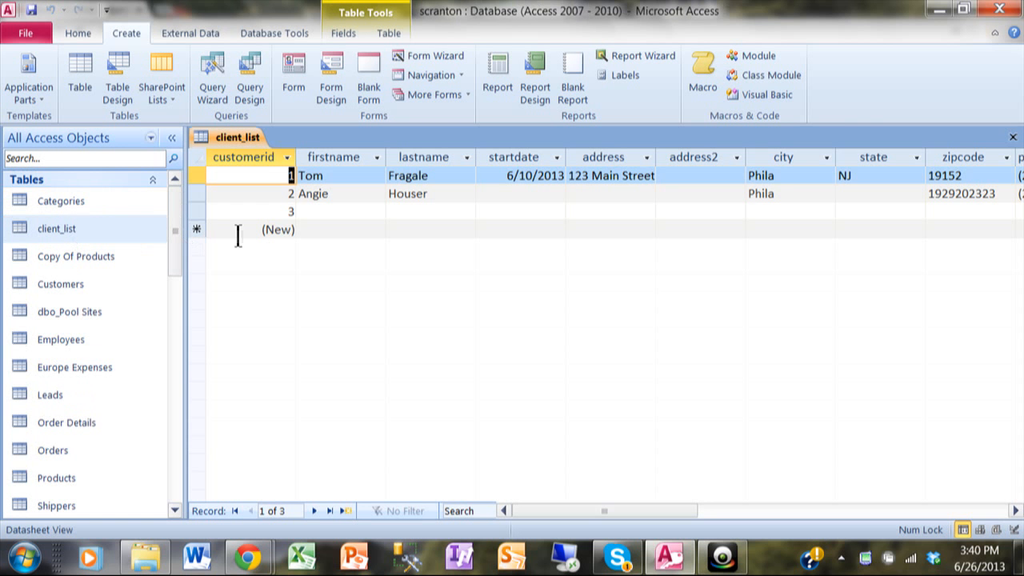
left_click(339, 211)
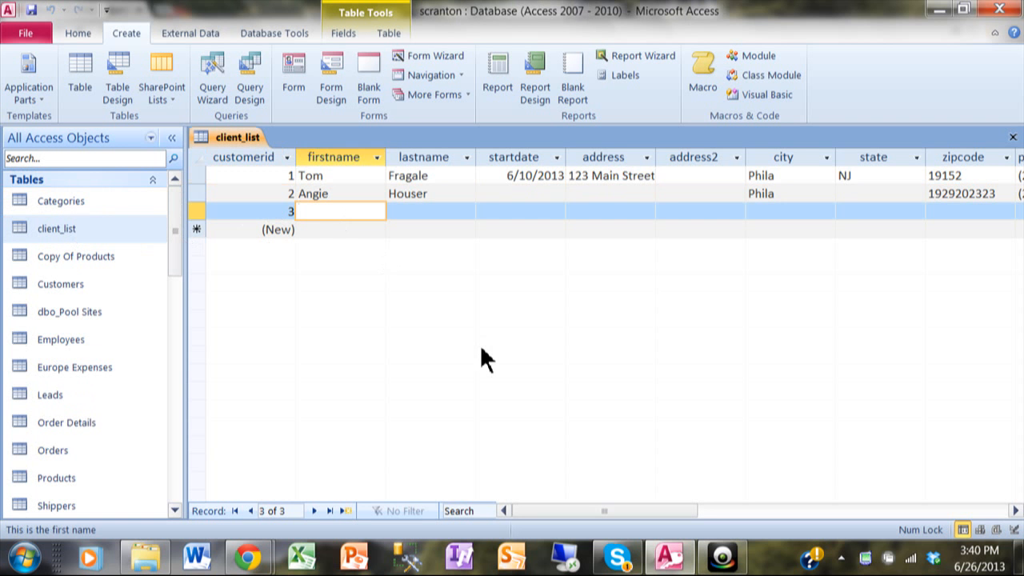
type("B")
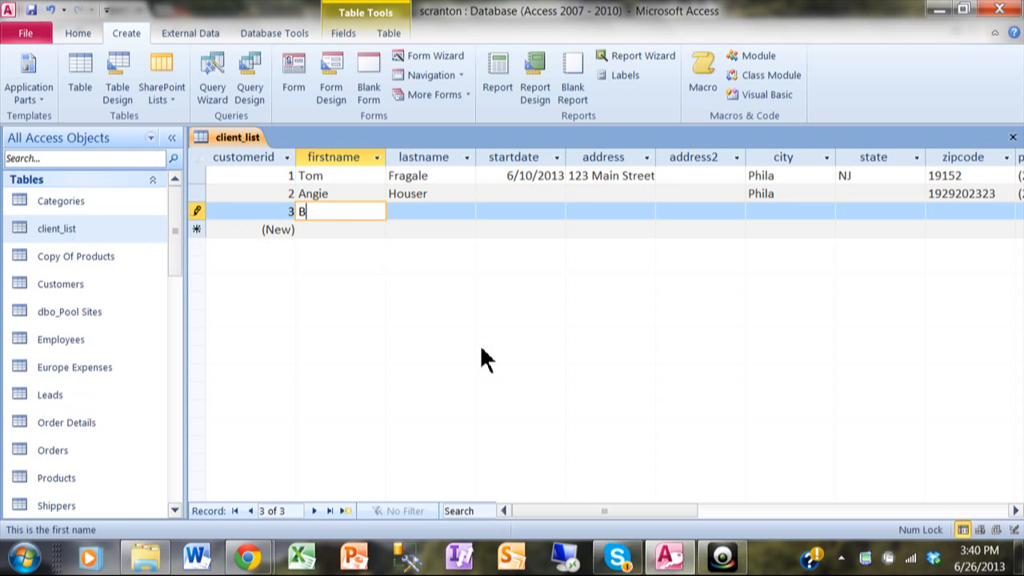
type("ill")
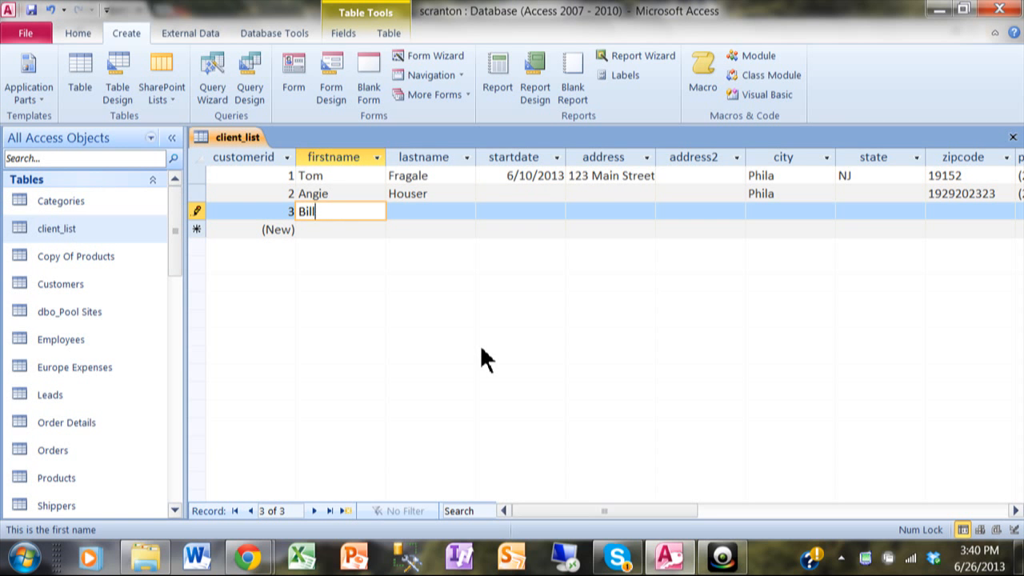
type("Allen")
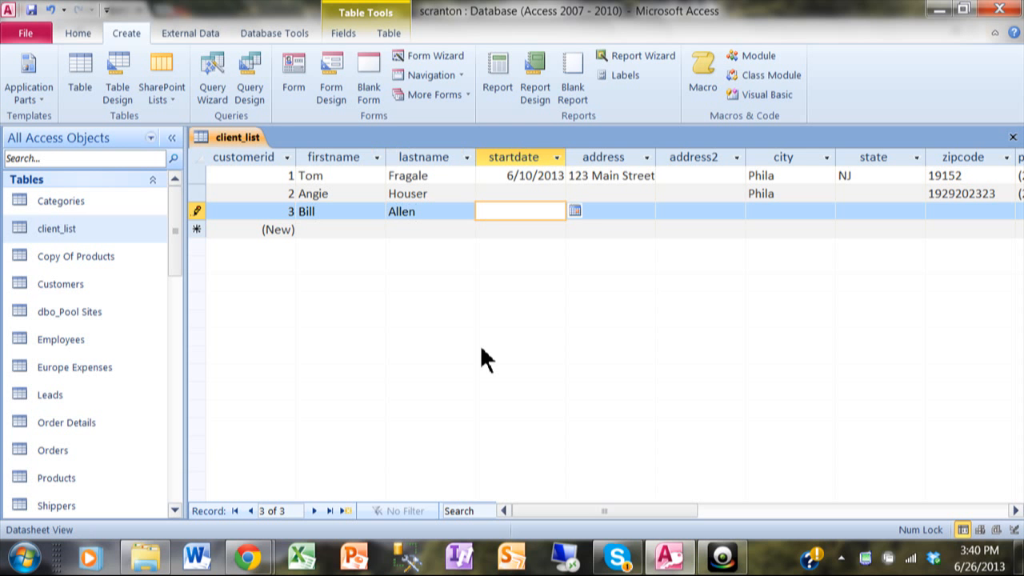
left_click(576, 211)
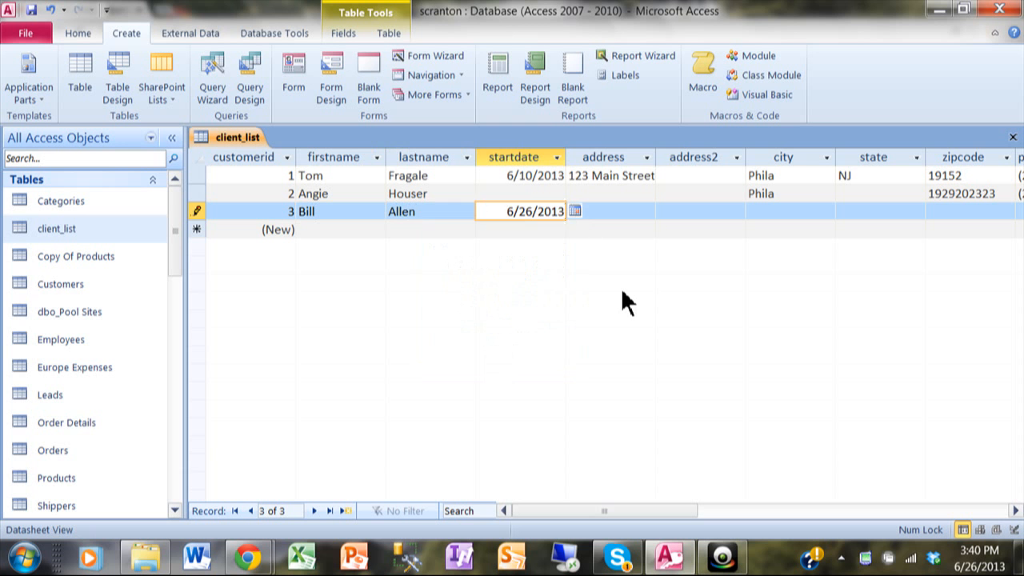
Enter the address 123 E Walnut and choose Maryland as the state.
type("123 E")
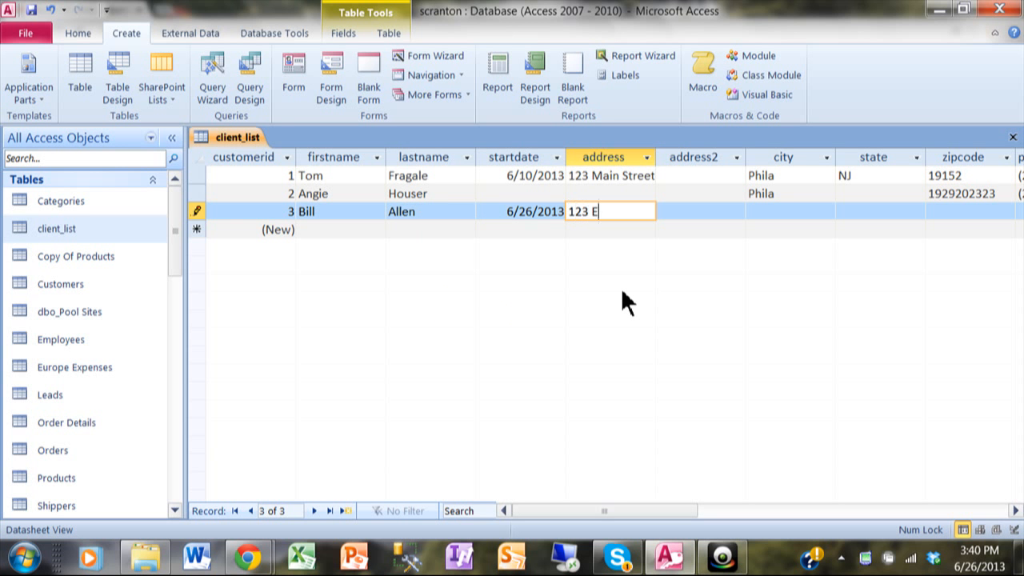
type("Walnu")
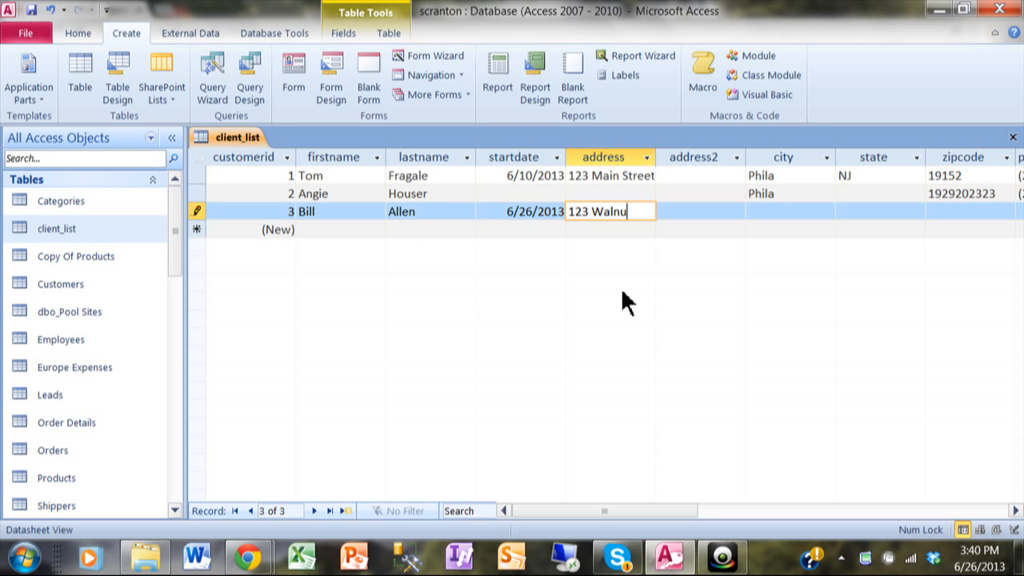
type("t")
left_click(790, 211)
type("Phila")
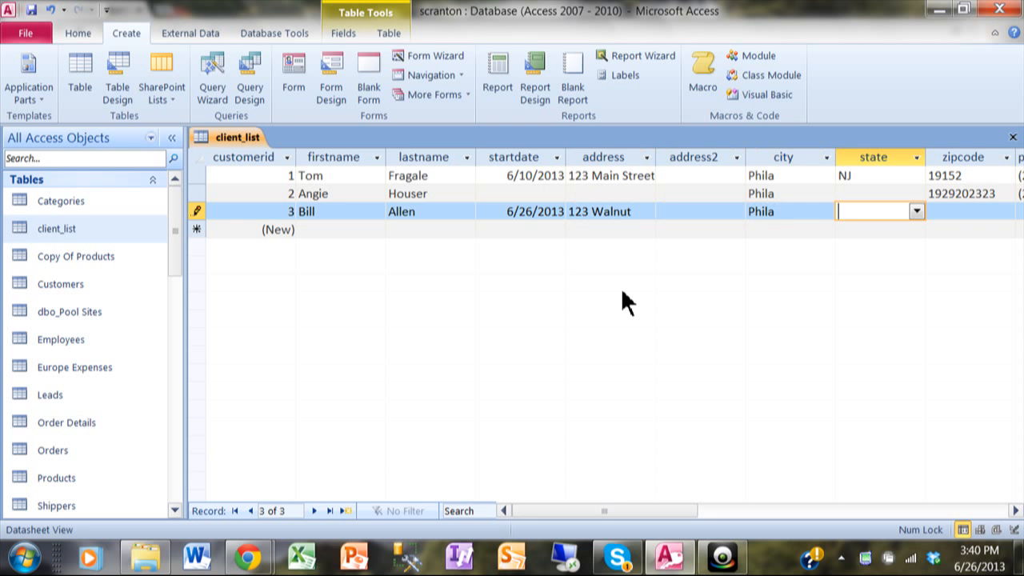
mouse_move(925, 226)
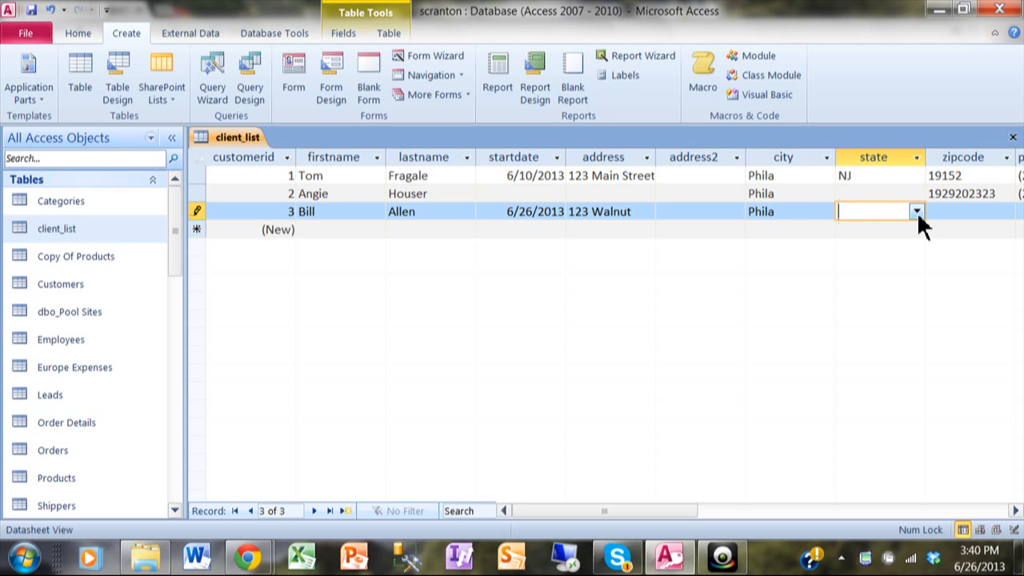
left_click(914, 212)
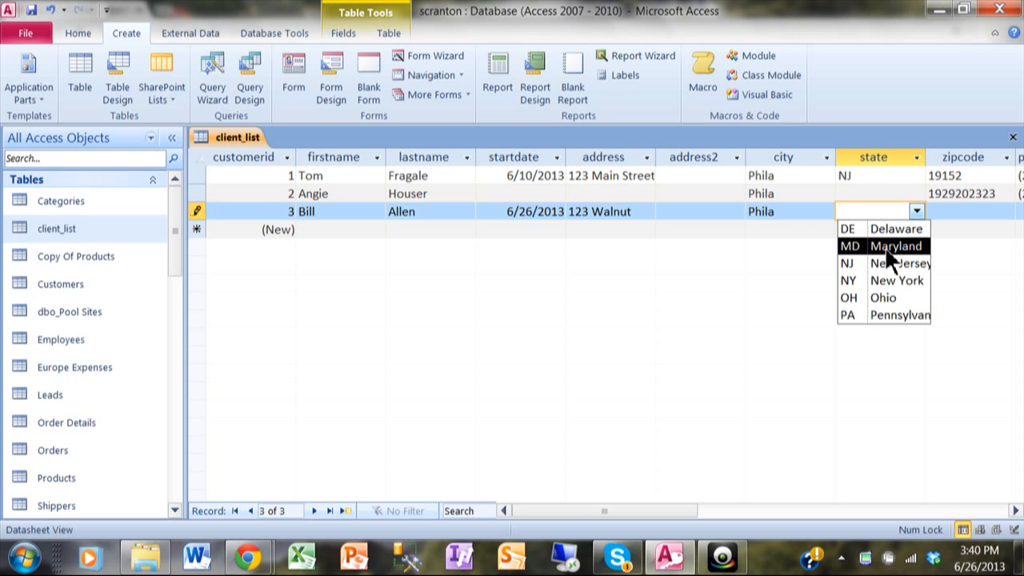
left_click(892, 246)
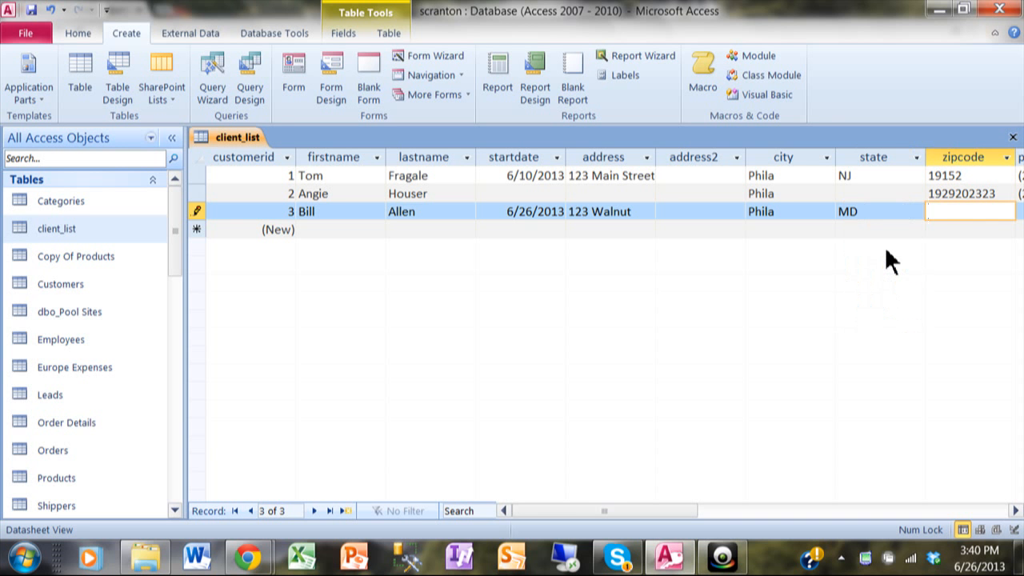
type("10100")
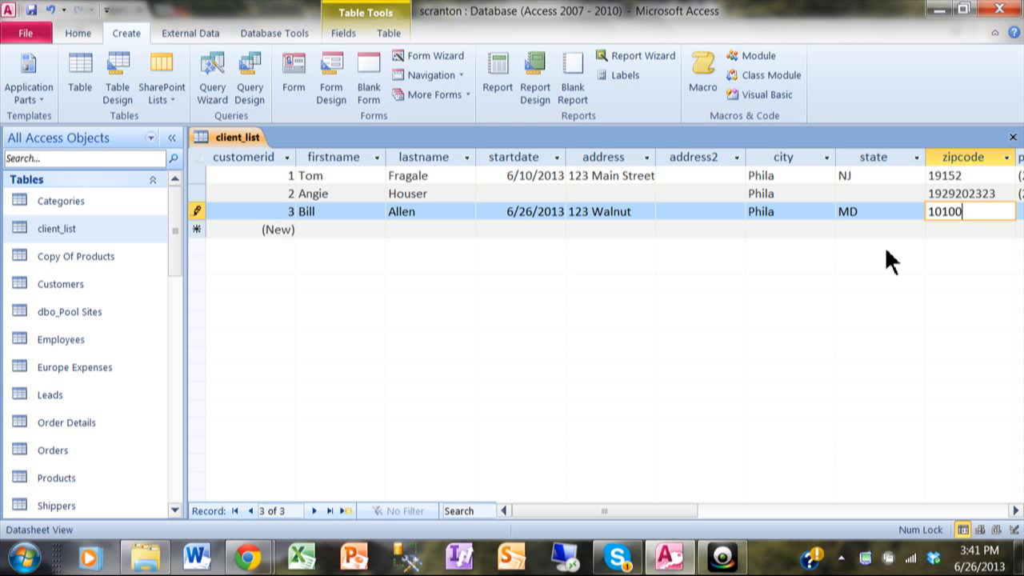
type("11111")
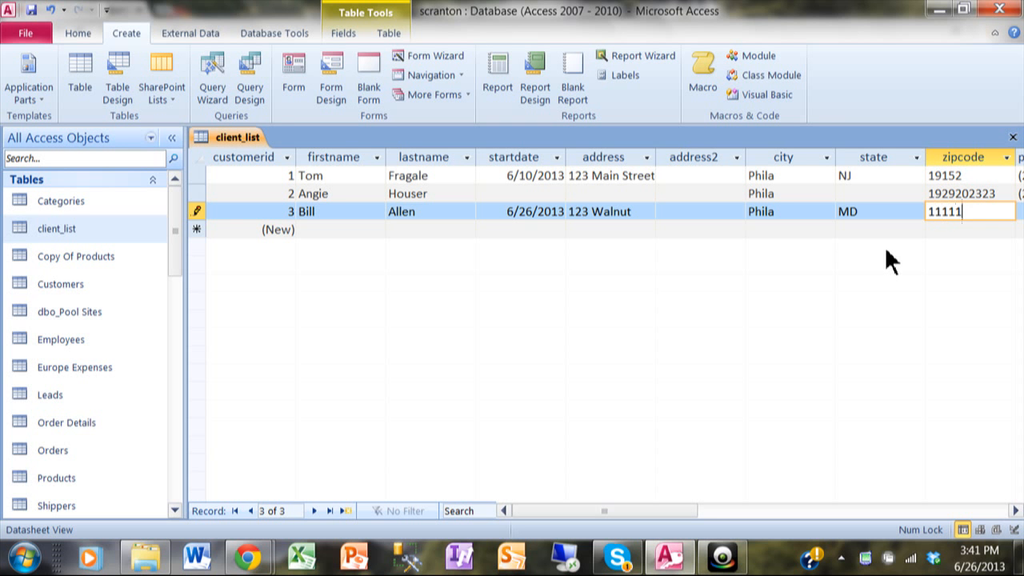
type("-")
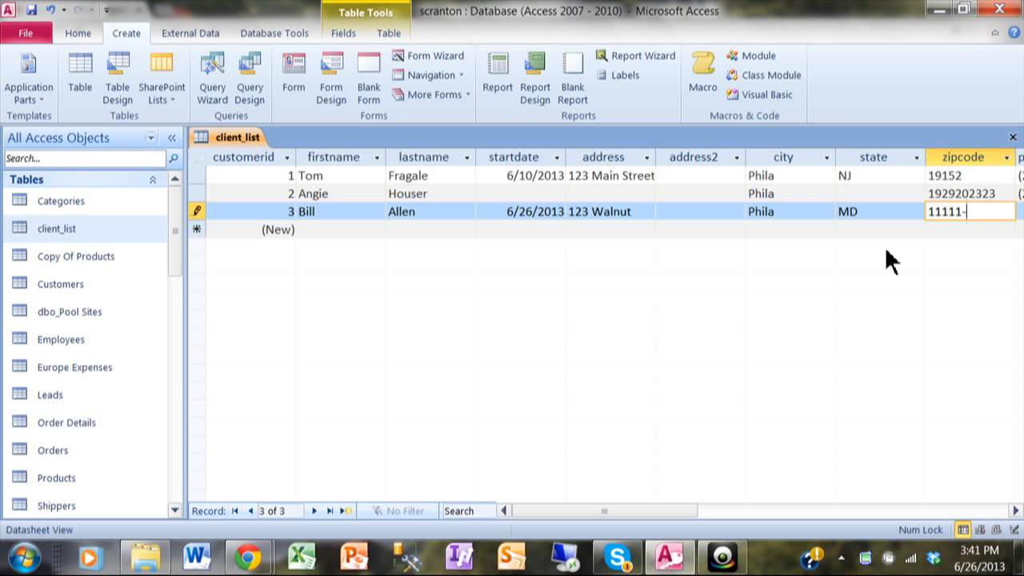
type("2222")
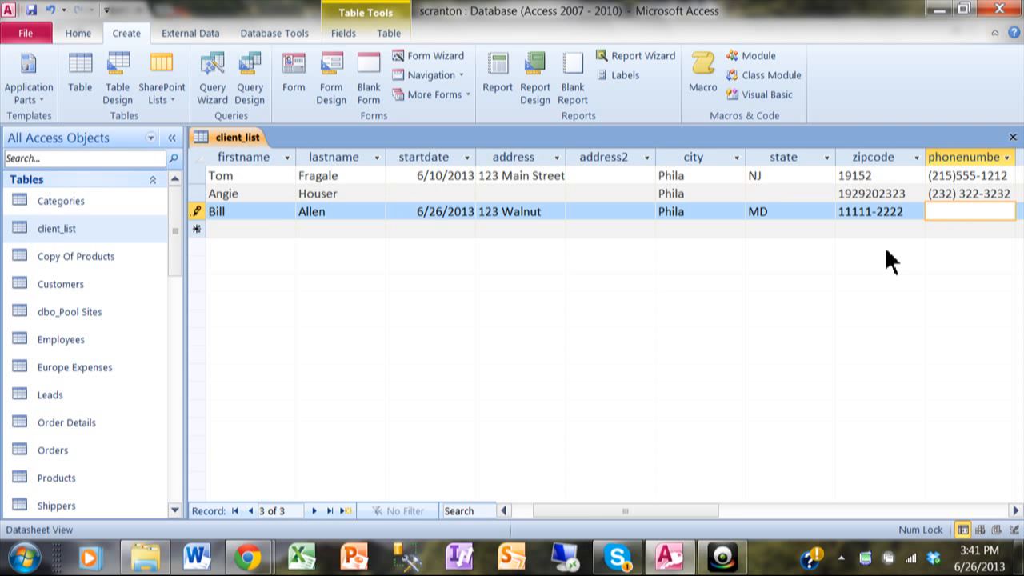
type("(232) 323-23")
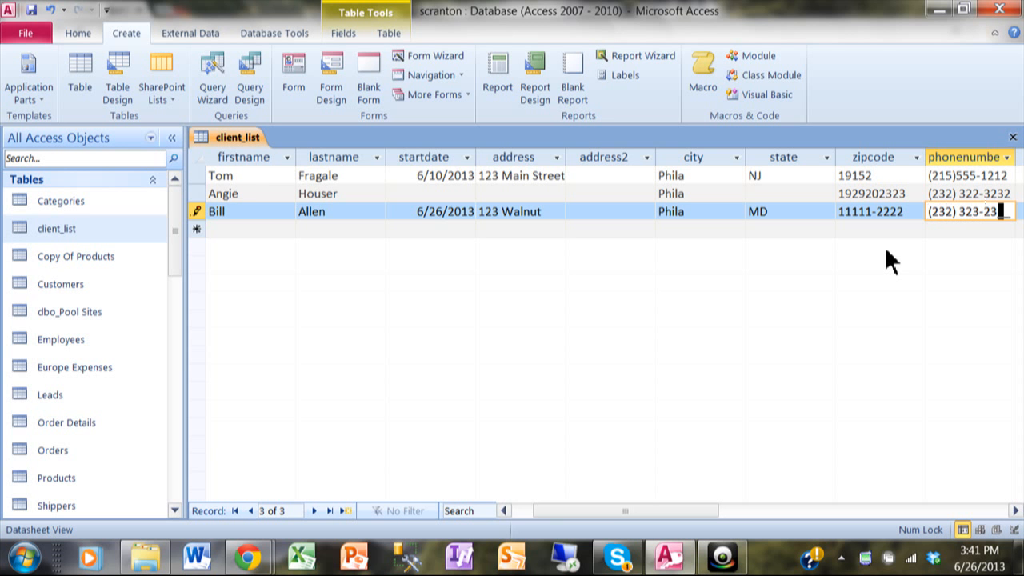
type("23")
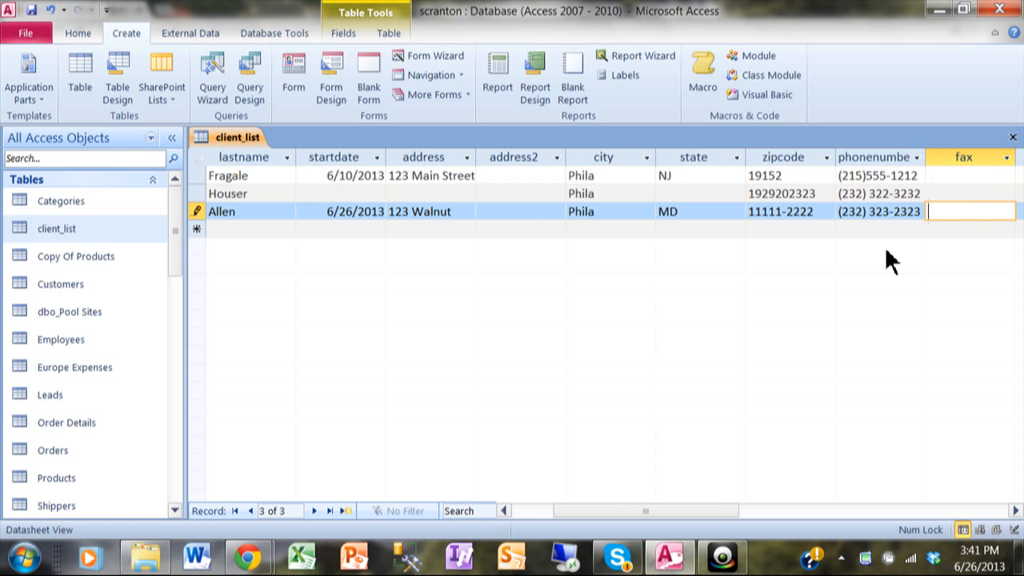
type("232323232")
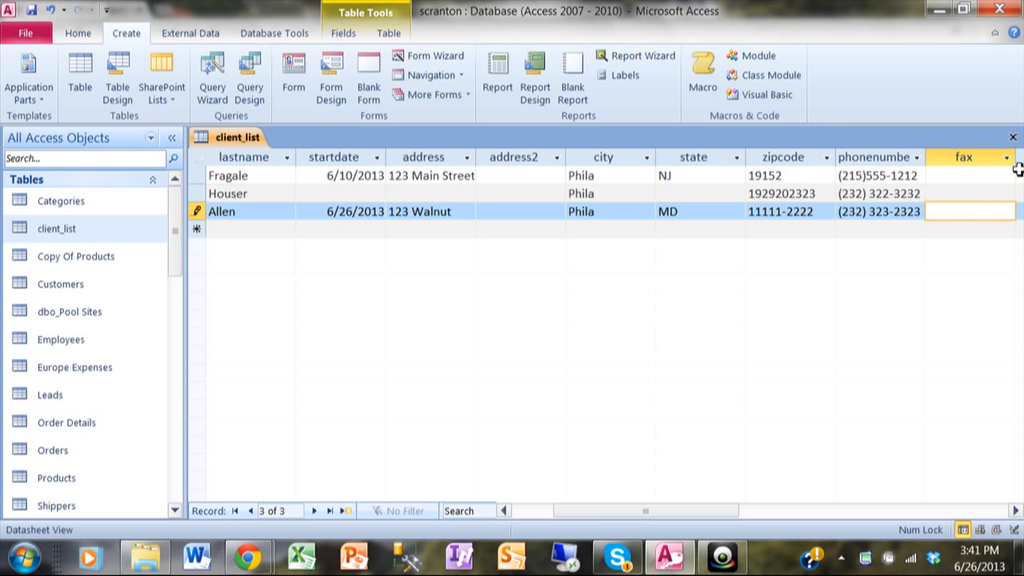
mouse_move(1011, 135)
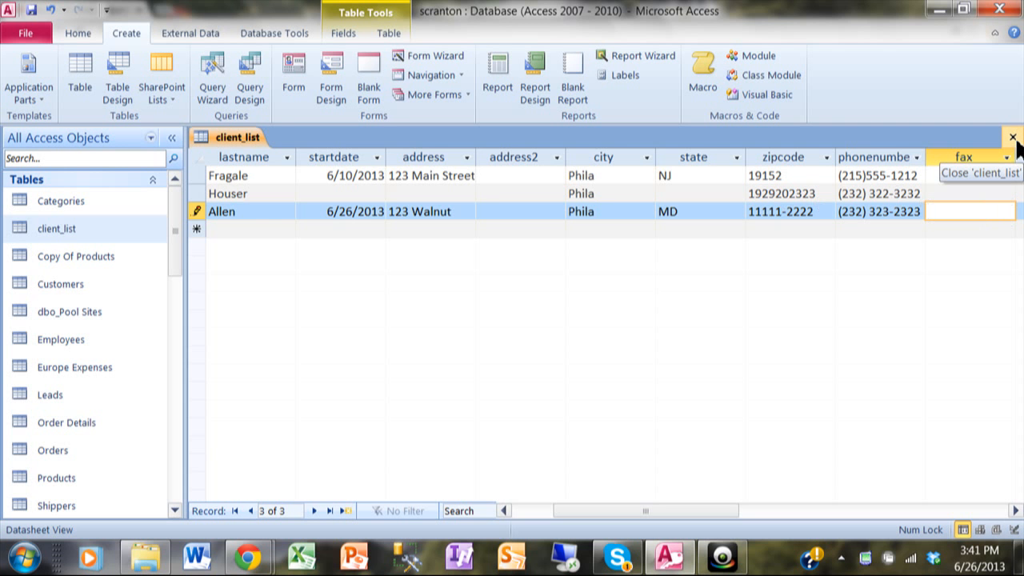
Close client_list, reopen it in Design View and select the zipcode field's properties.
left_click(1009, 153)
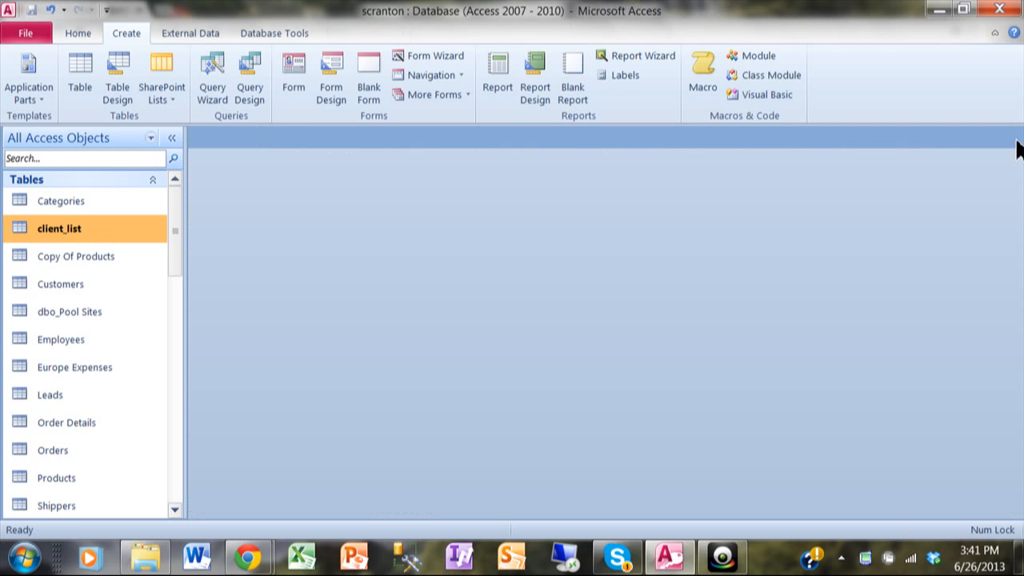
mouse_move(125, 237)
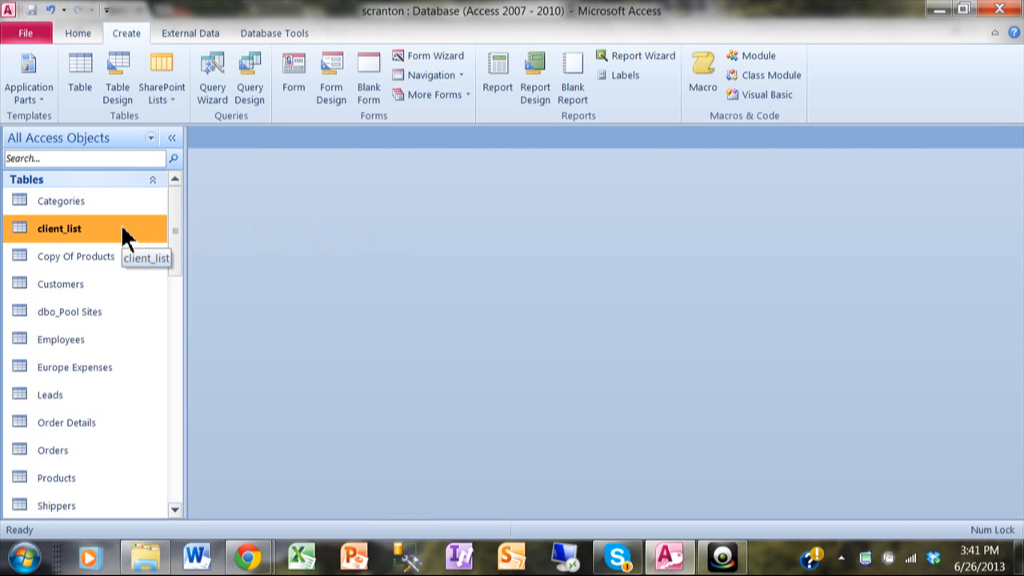
right_click(57, 227)
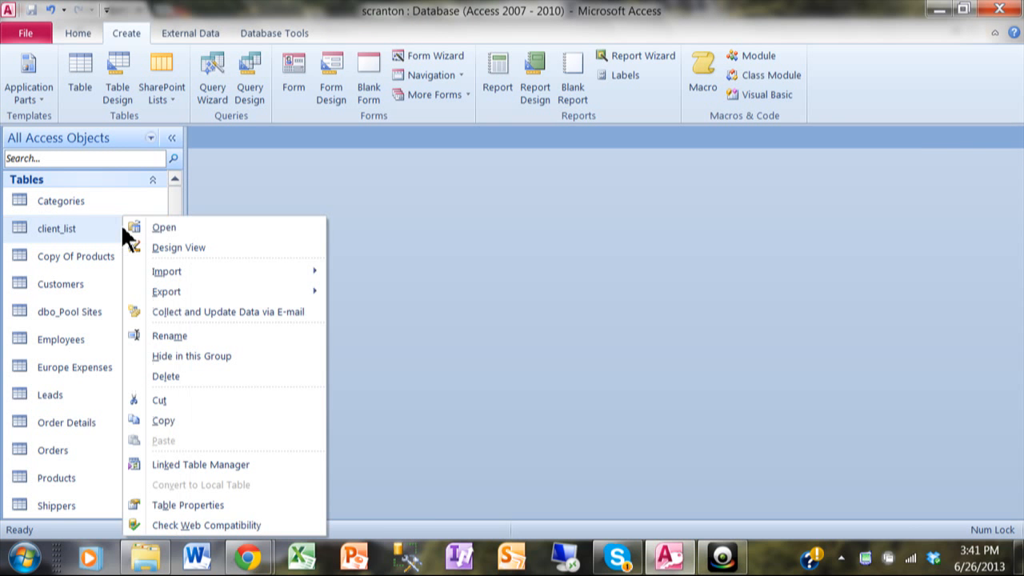
mouse_move(179, 251)
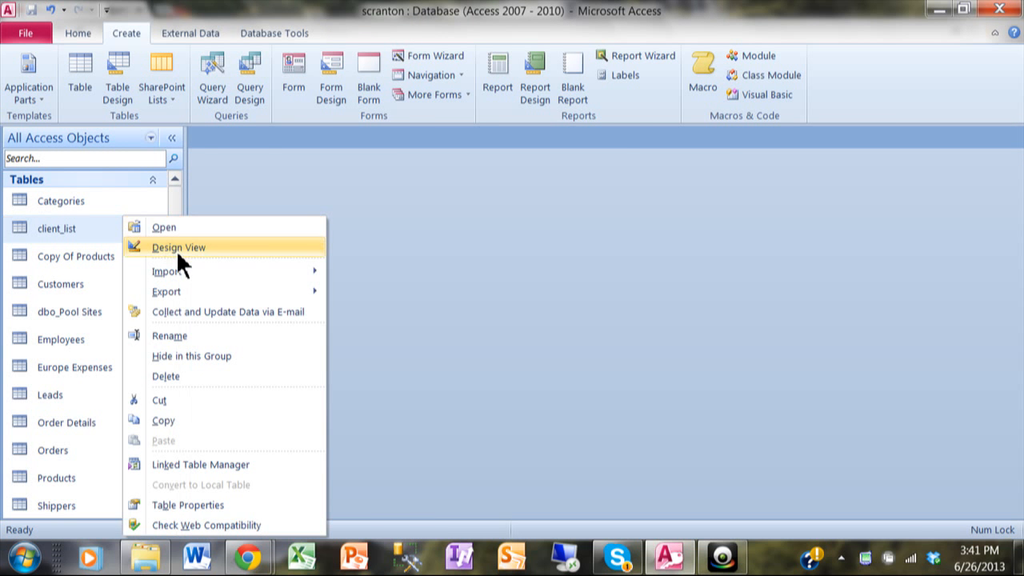
left_click(179, 246)
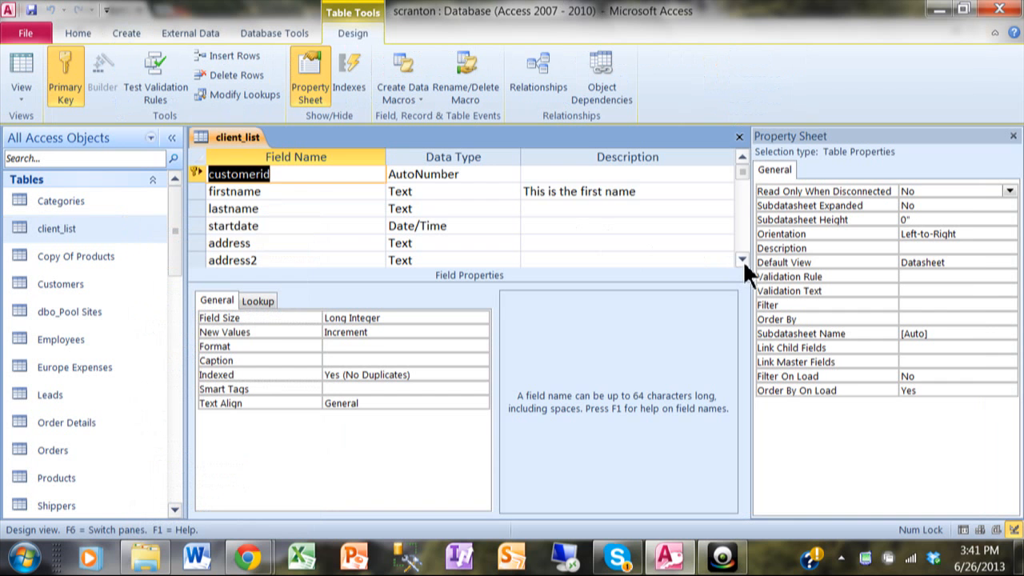
scroll("down", 3)
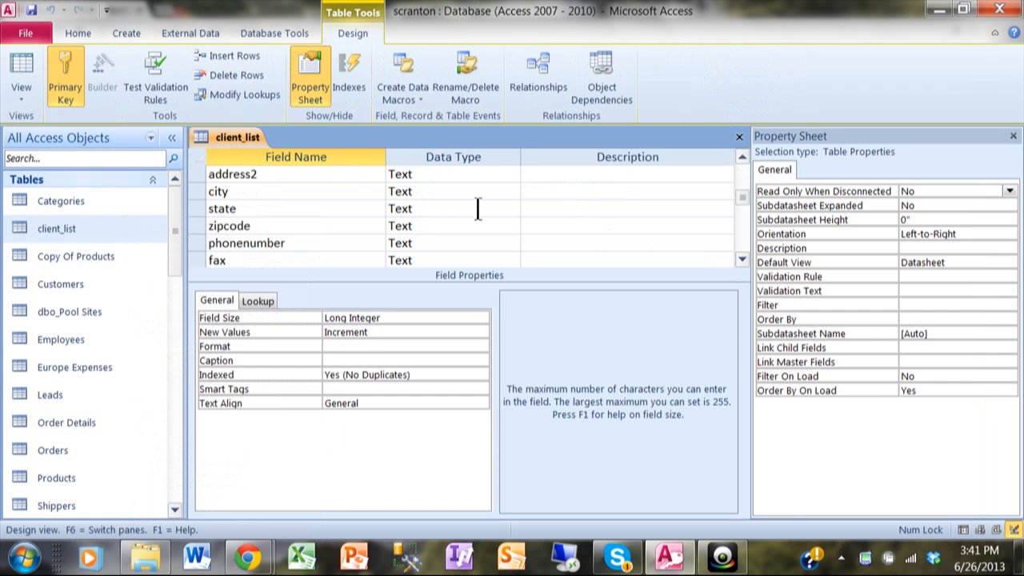
left_click(440, 225)
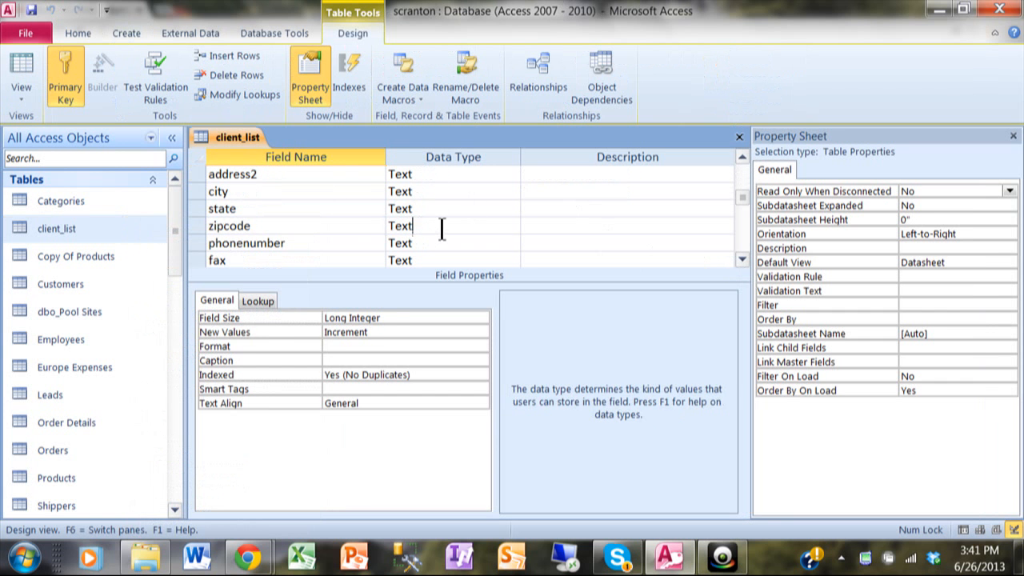
left_click(451, 226)
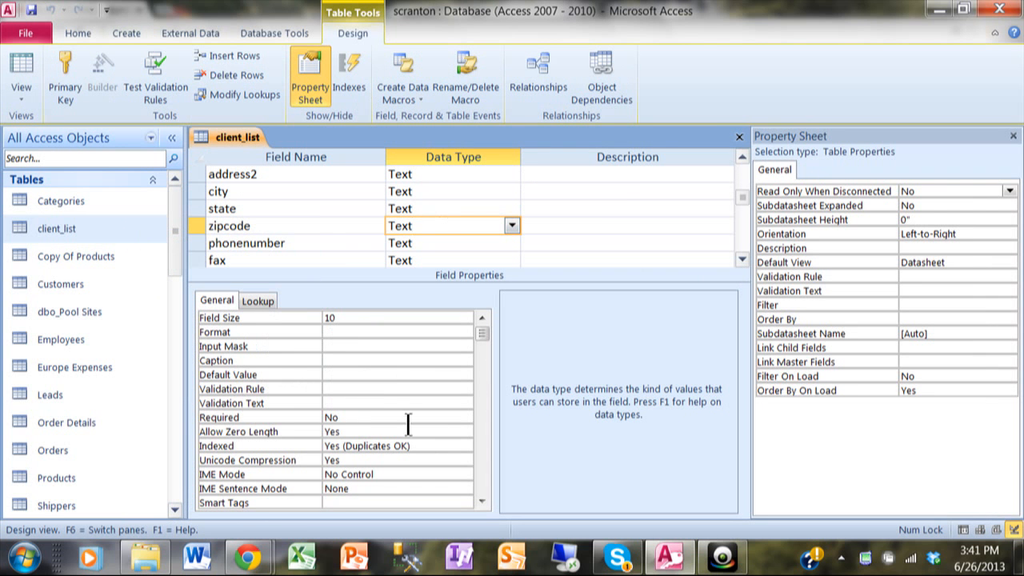
mouse_move(280, 352)
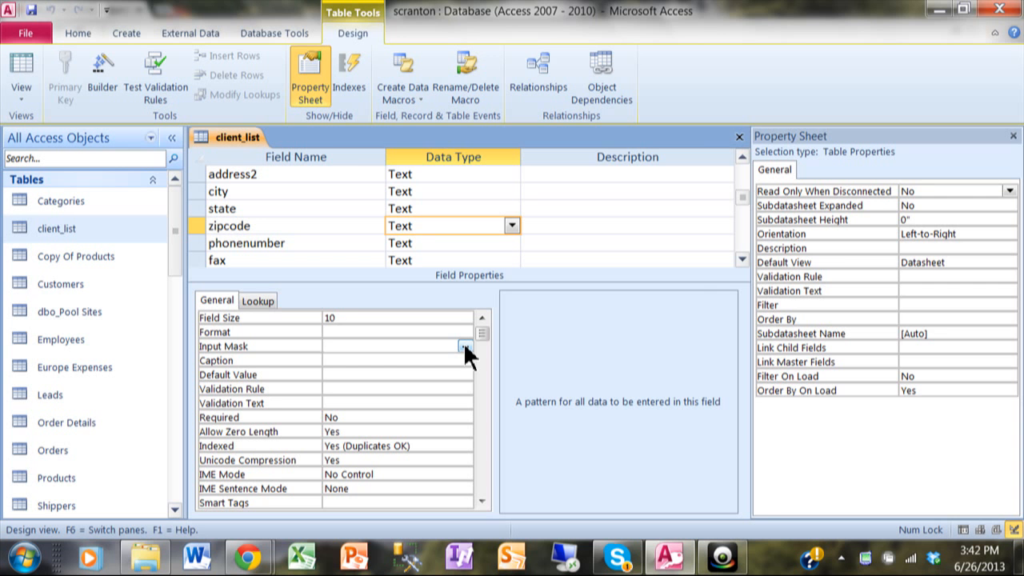
Launch the Input Mask Wizard for zipcode, choose Zip Code and try sample 123.
left_click(469, 345)
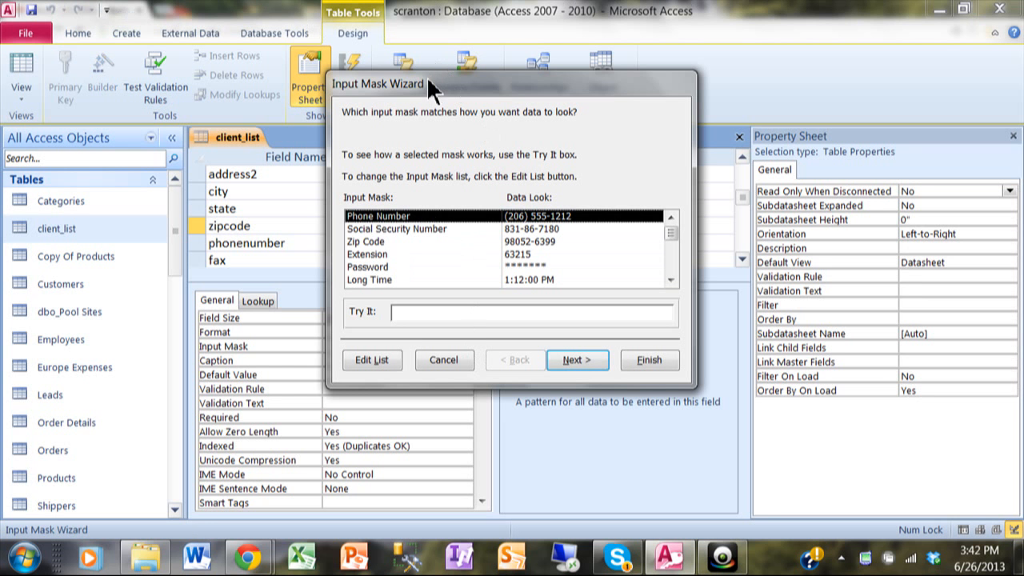
mouse_move(428, 120)
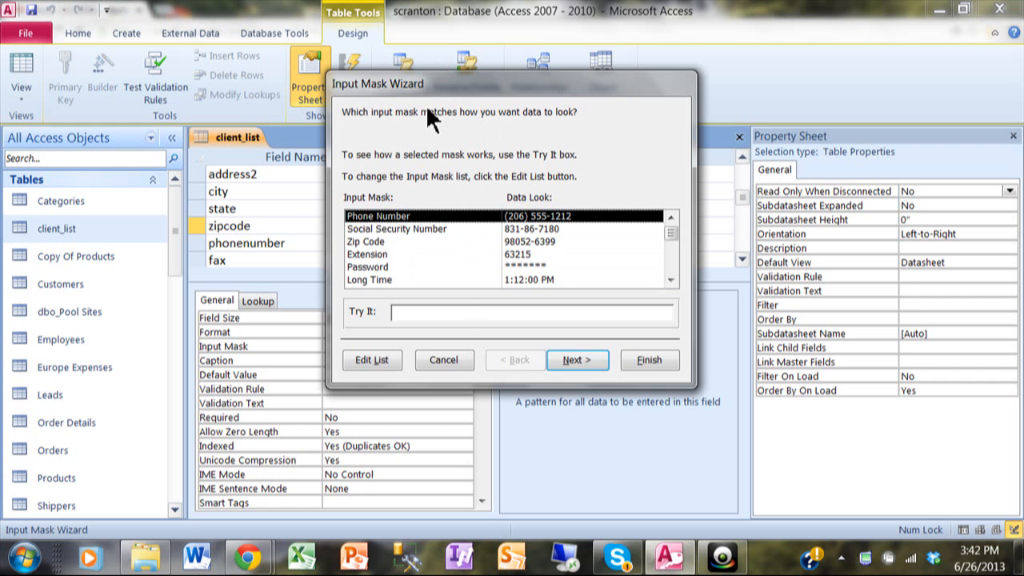
mouse_move(560, 242)
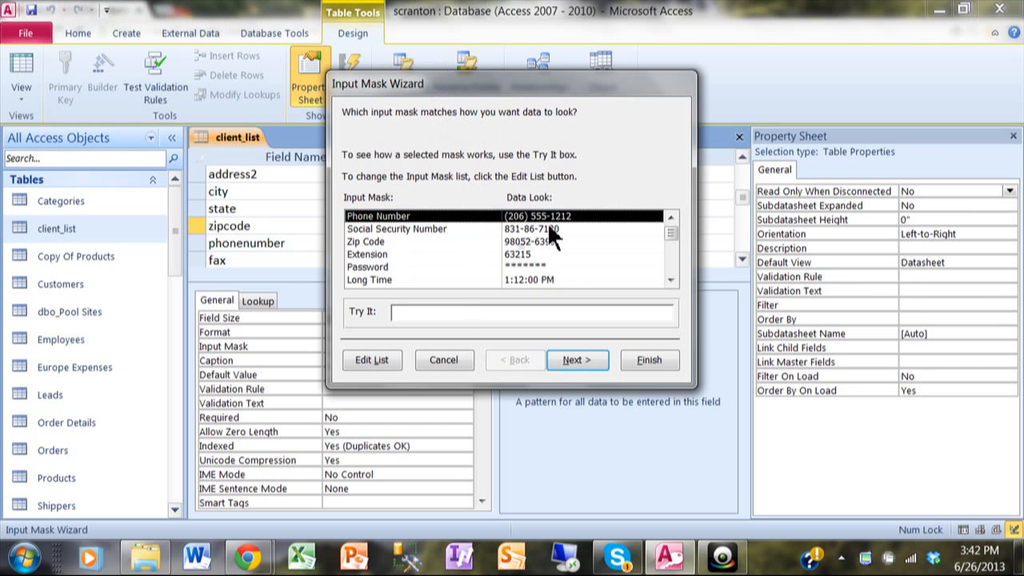
mouse_move(472, 99)
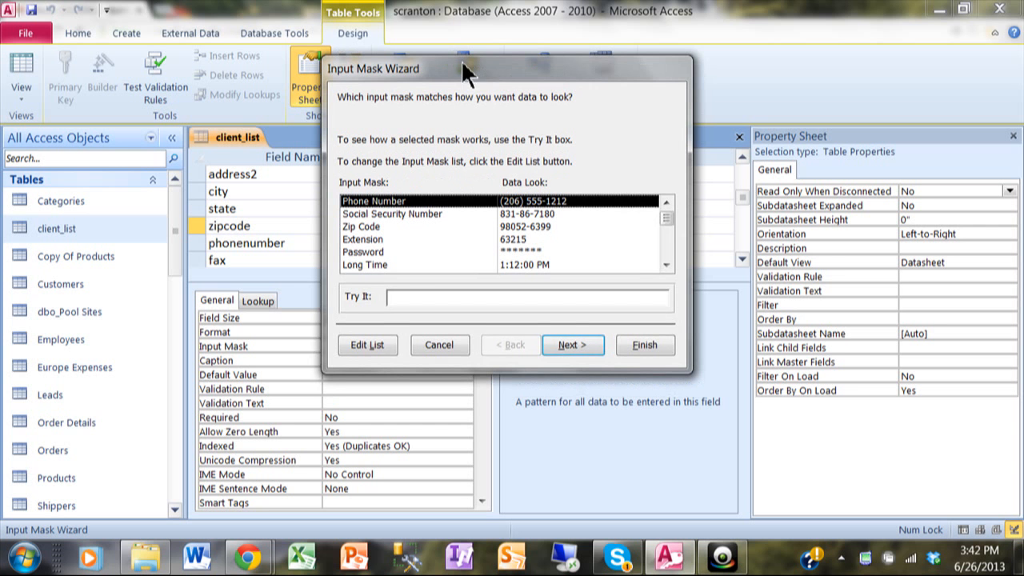
mouse_move(412, 215)
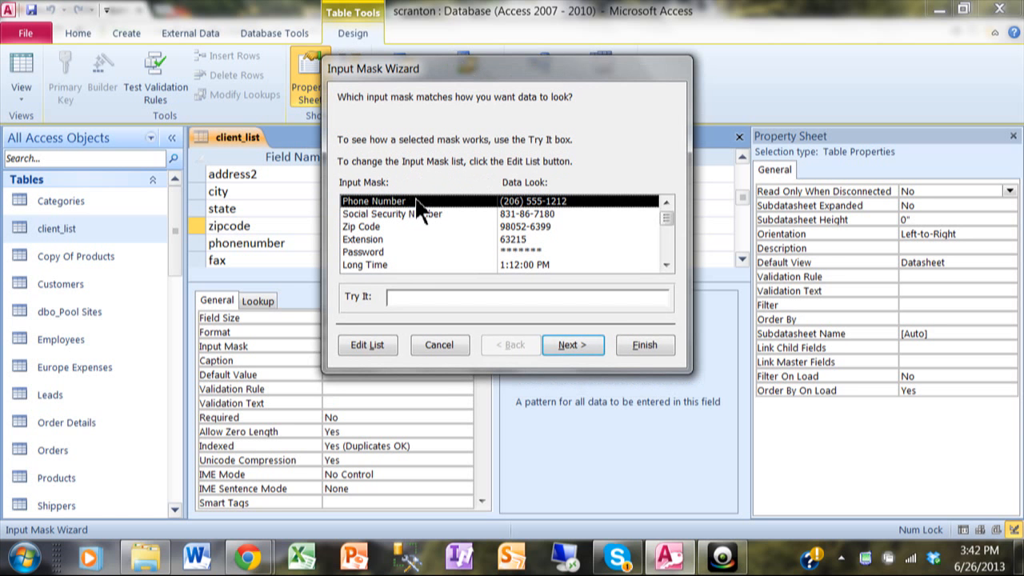
mouse_move(377, 227)
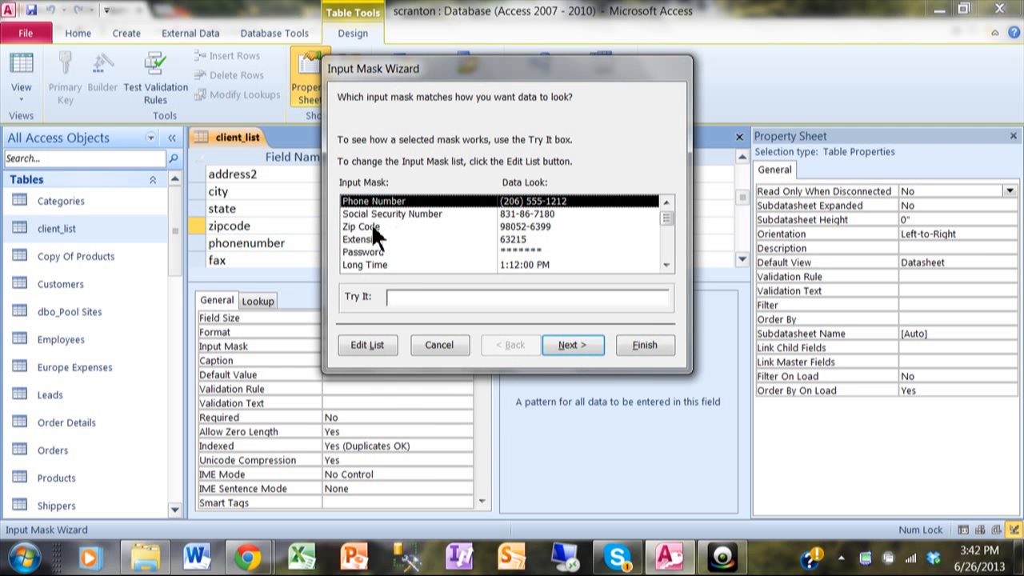
mouse_move(377, 254)
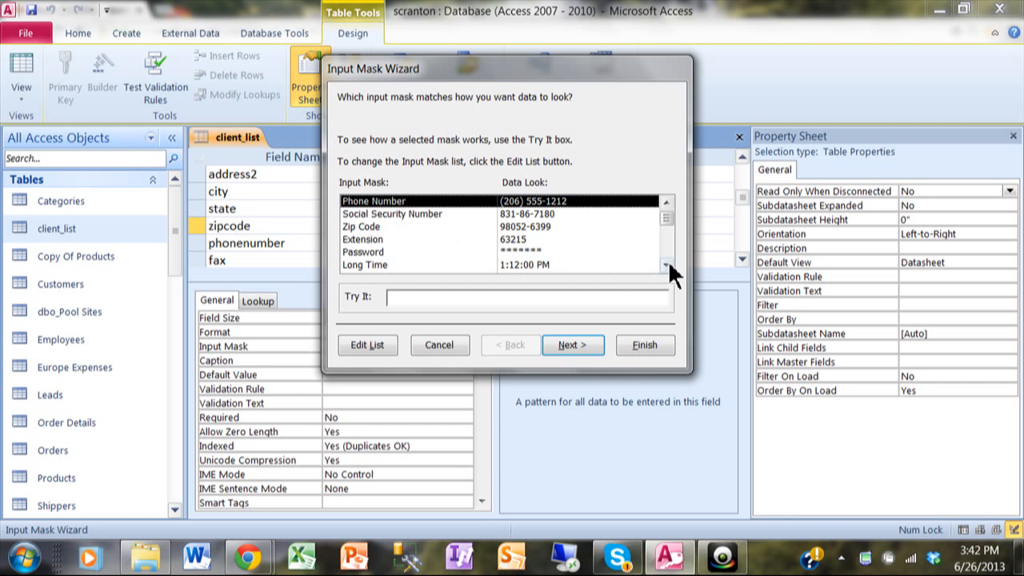
left_click(662, 266)
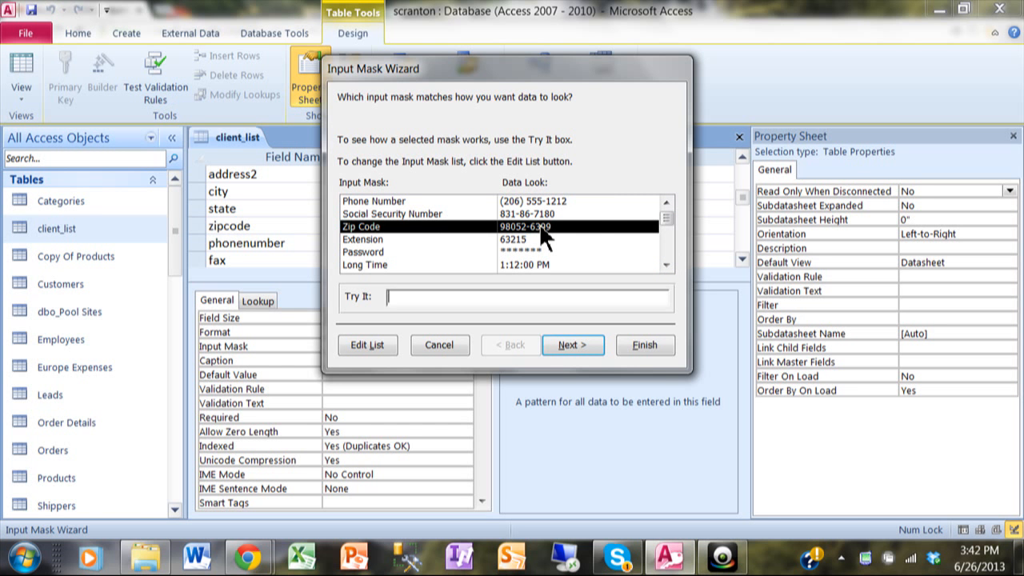
type("12333-9393")
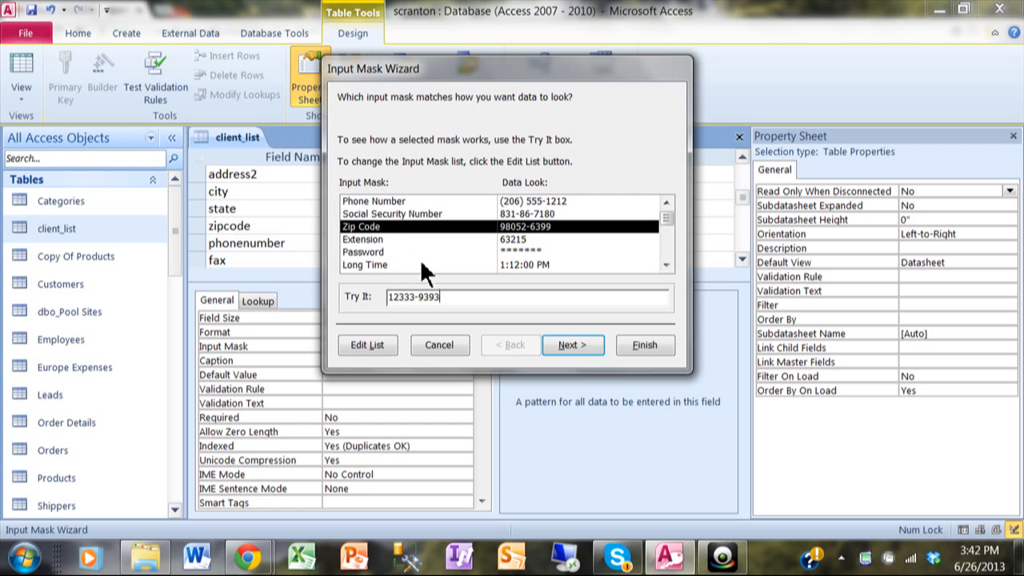
mouse_move(543, 290)
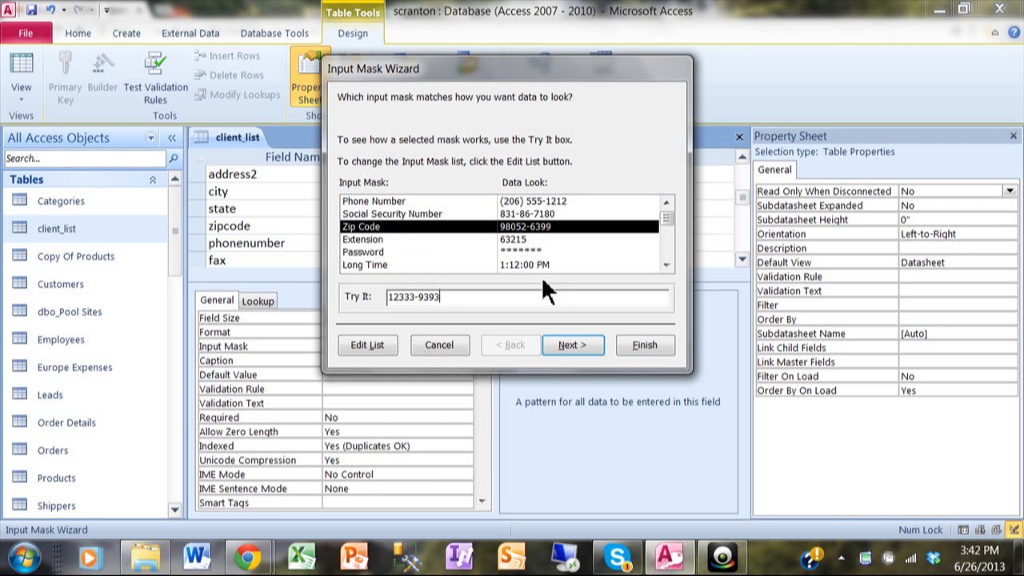
mouse_move(645, 346)
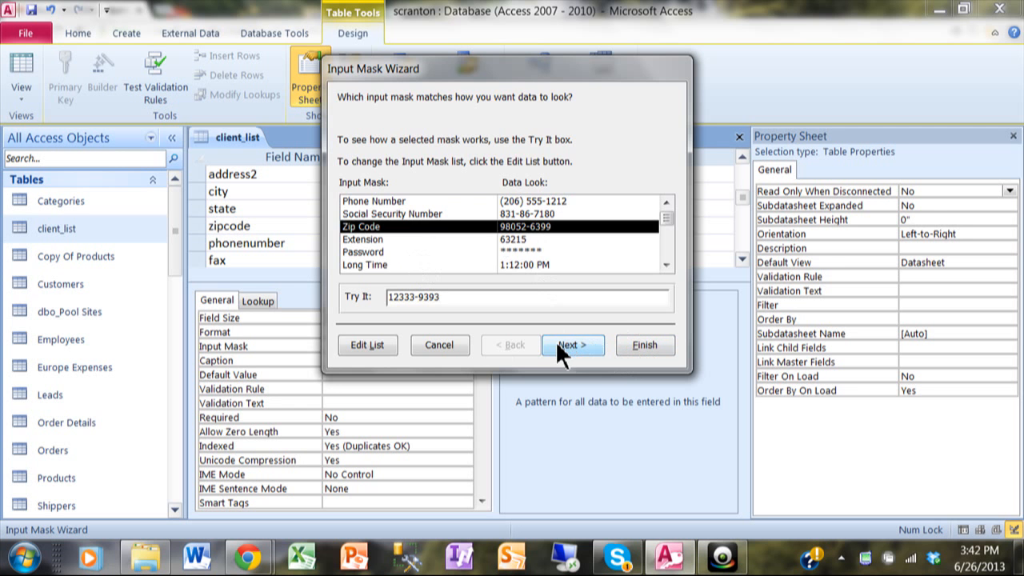
Pick a placeholder character, store data without mask symbols, and finish the zip code mask.
left_click(573, 346)
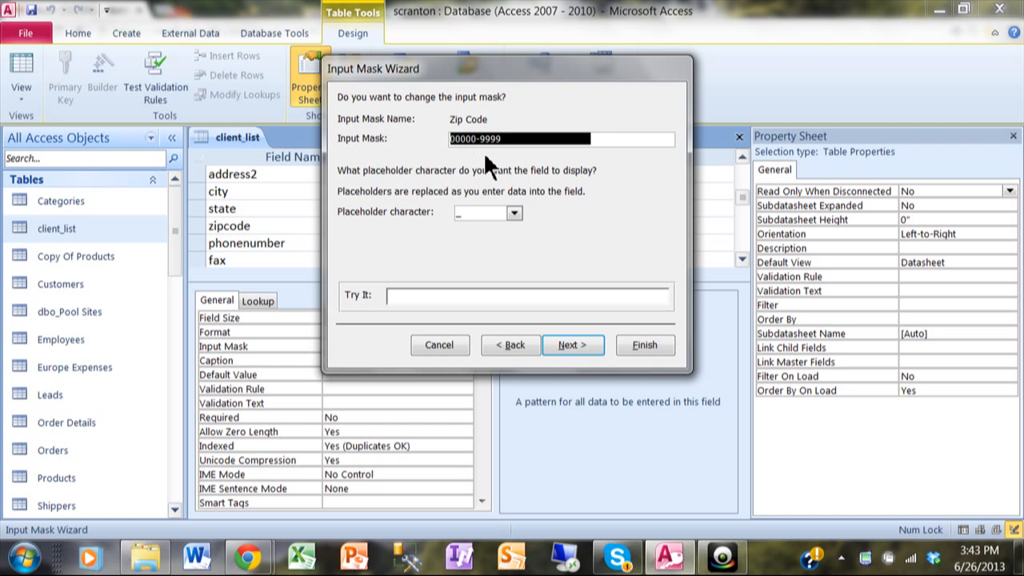
left_click(509, 138)
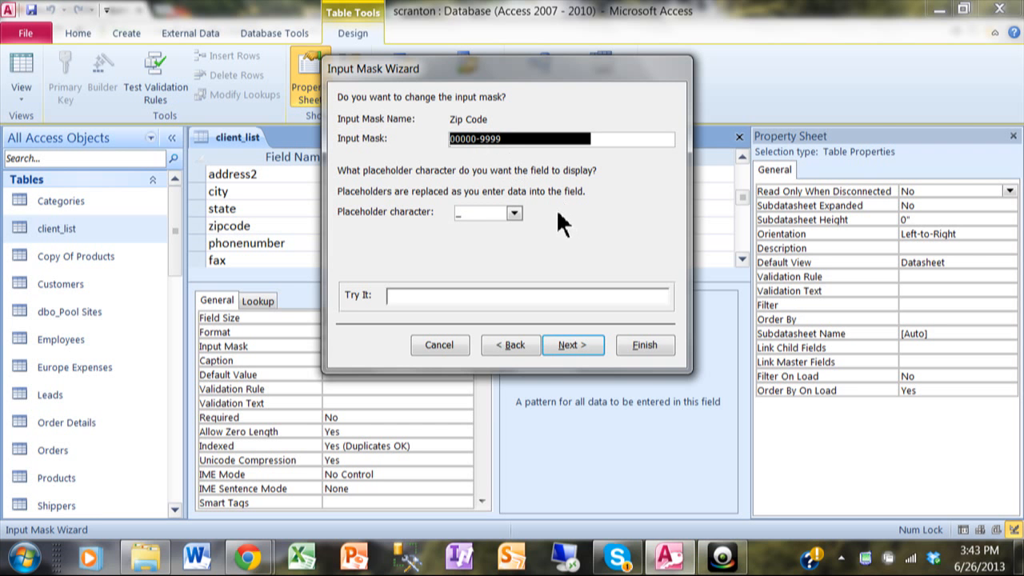
mouse_move(478, 206)
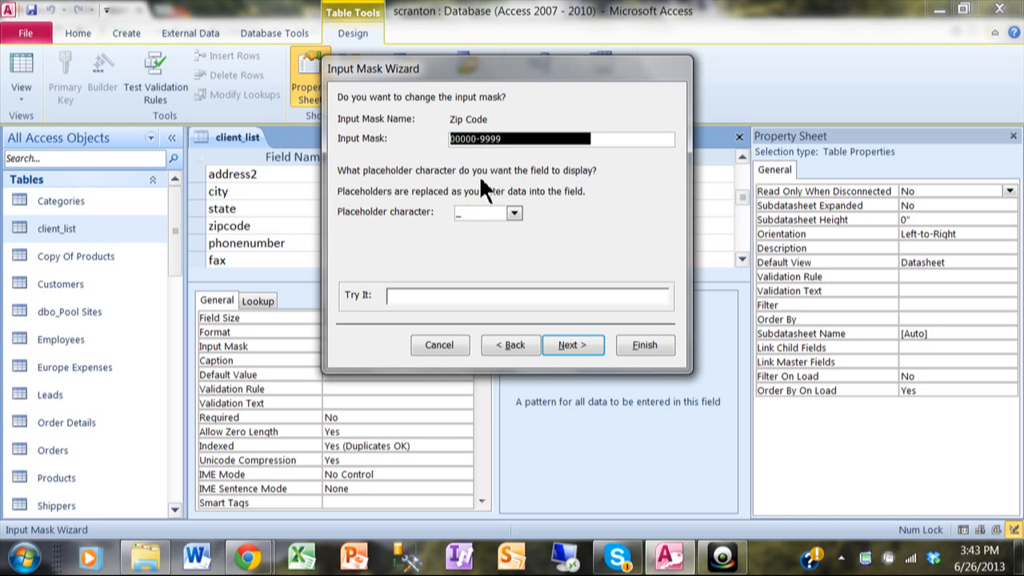
left_click(515, 213)
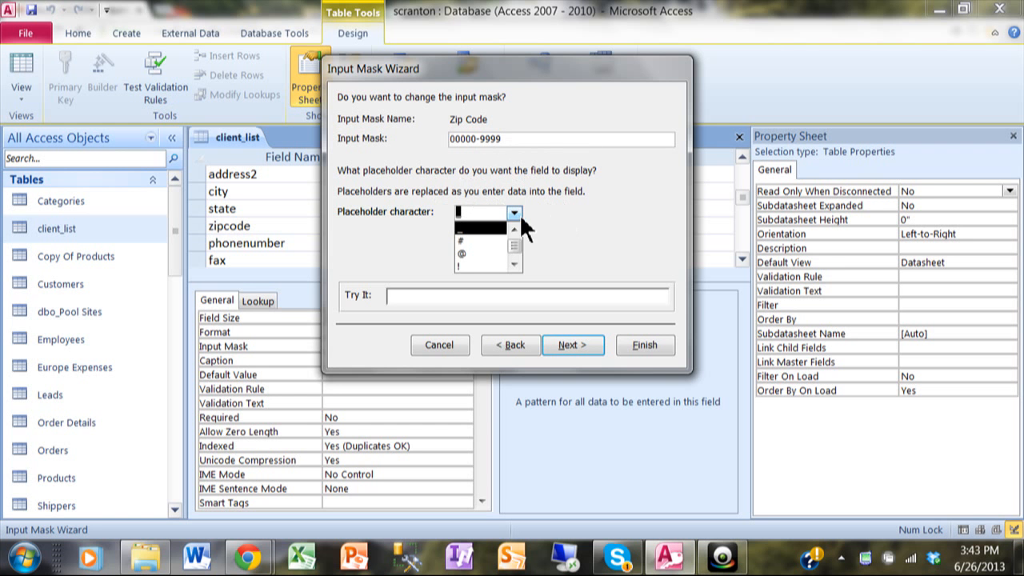
mouse_move(563, 239)
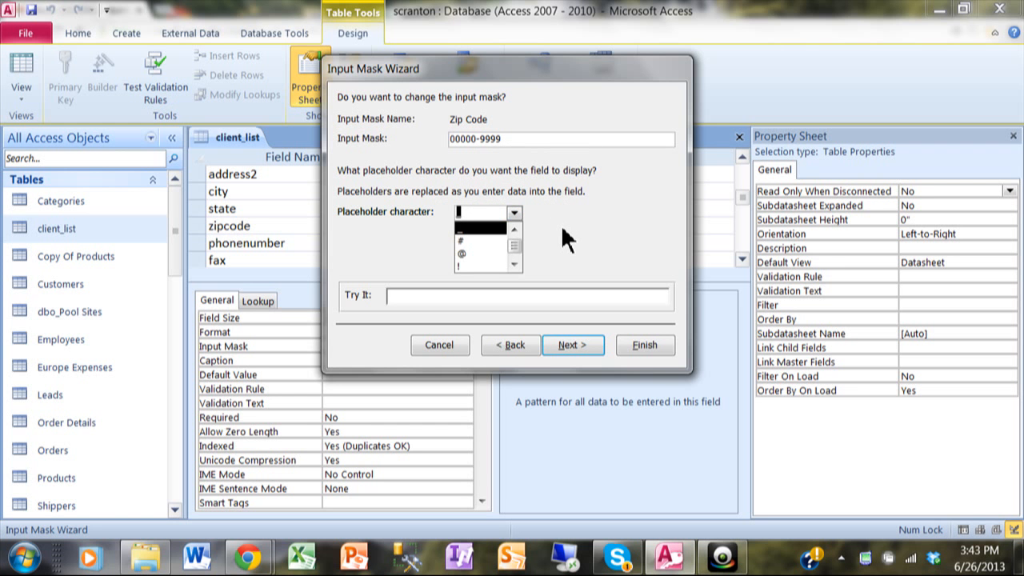
left_click(512, 213)
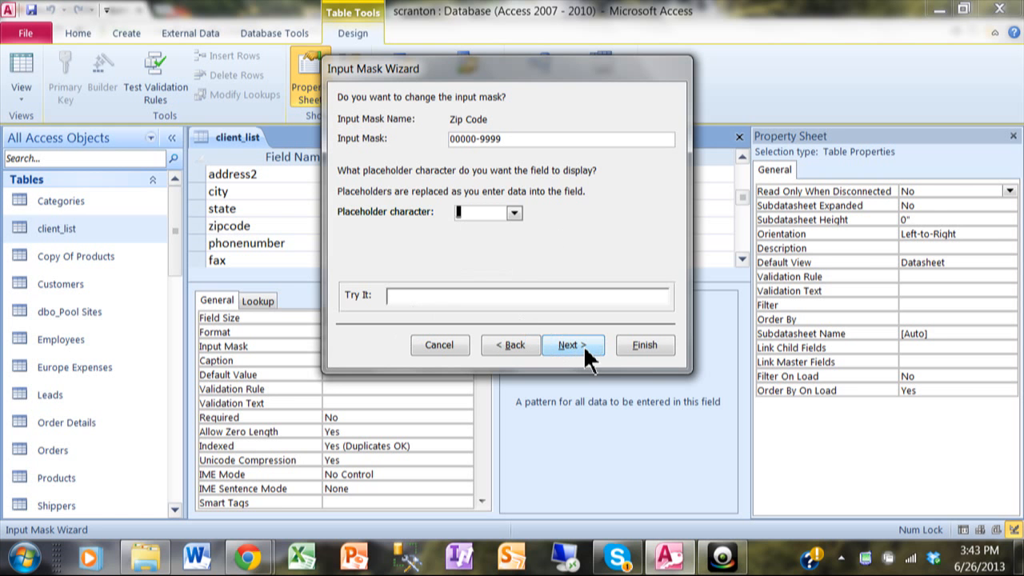
left_click(573, 345)
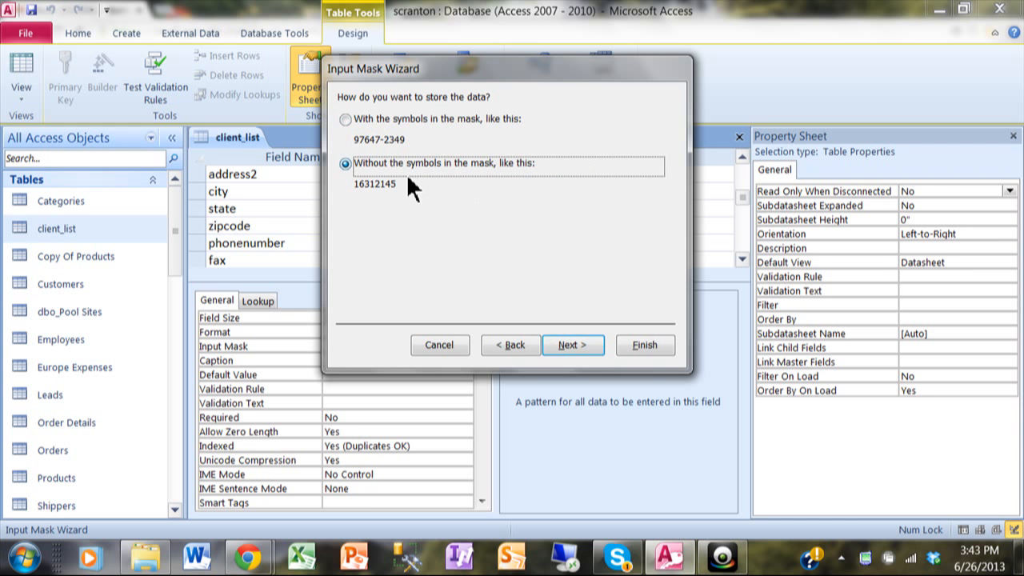
mouse_move(378, 198)
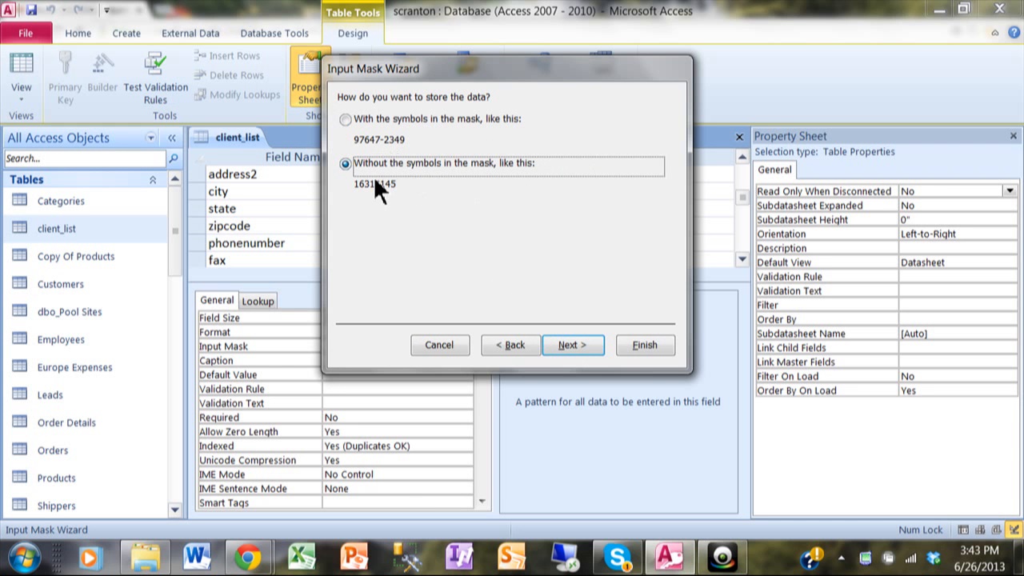
mouse_move(487, 228)
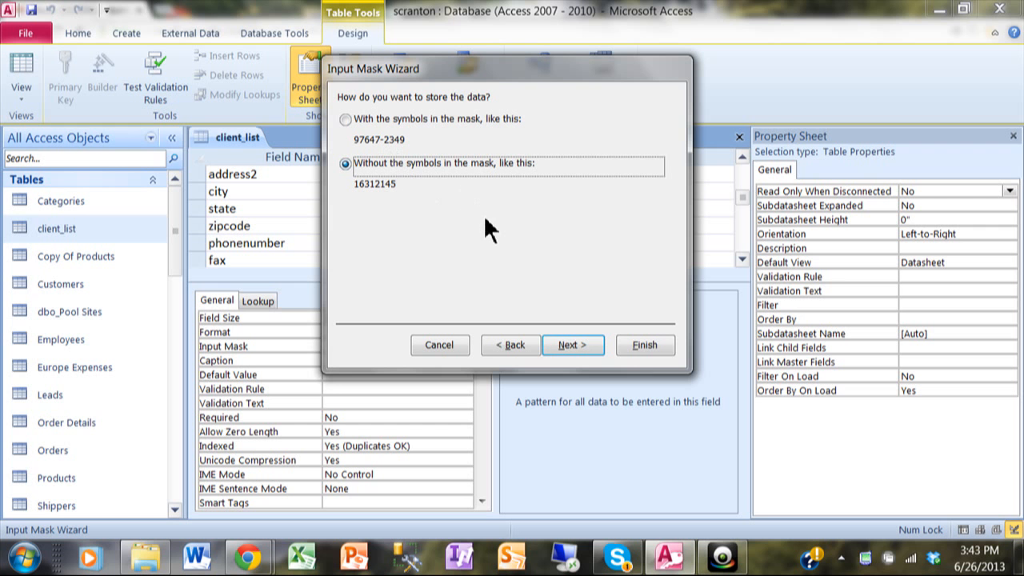
mouse_move(381, 151)
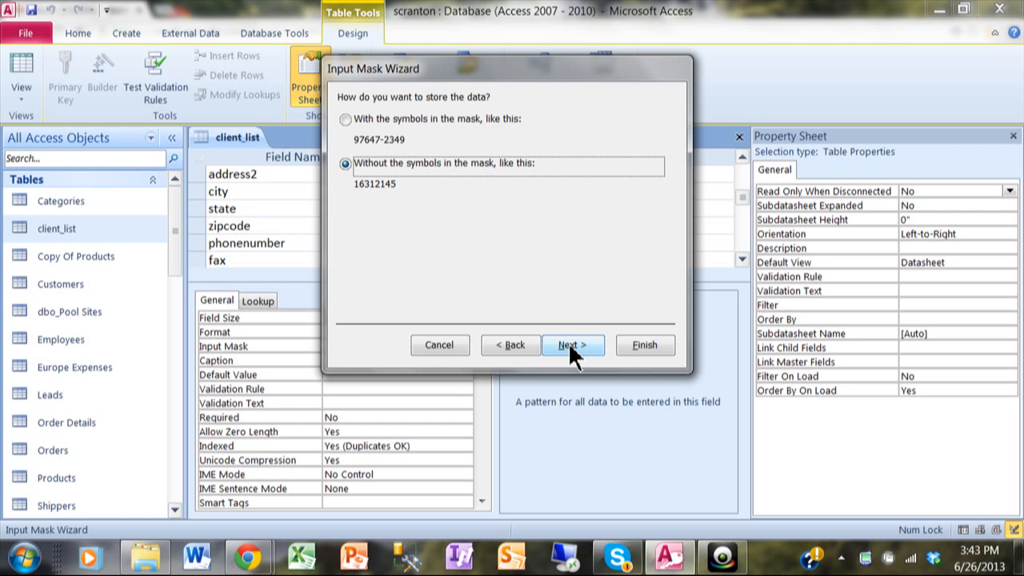
left_click(572, 345)
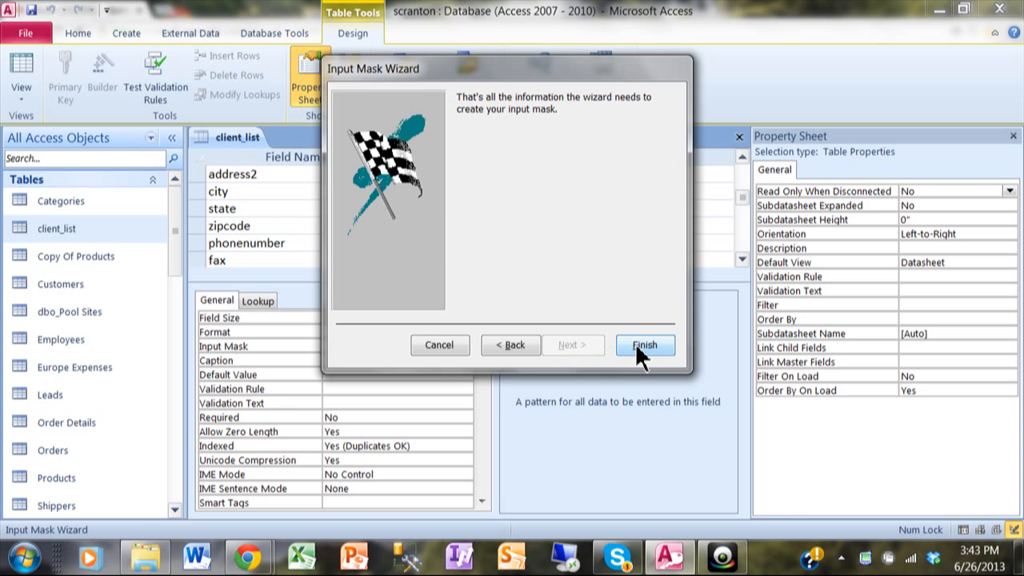
left_click(645, 346)
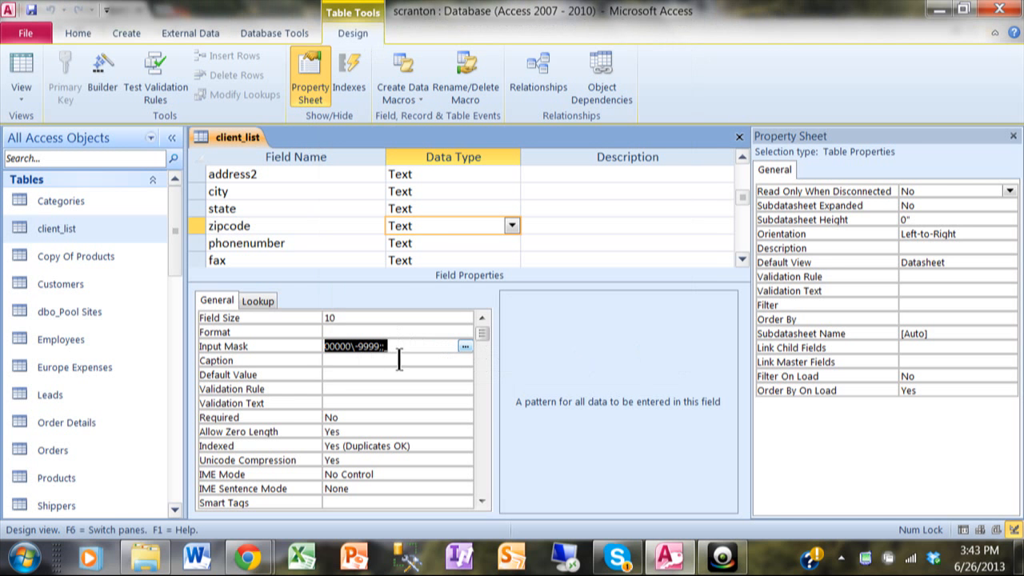
mouse_move(414, 362)
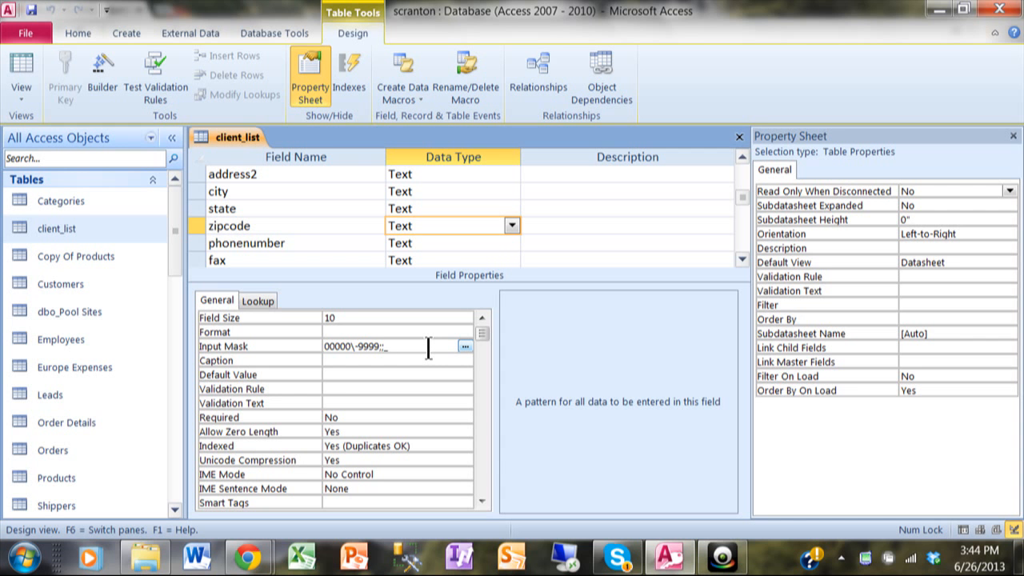
Bring up Access Help on the Input Mask property with F1.
key("f1")
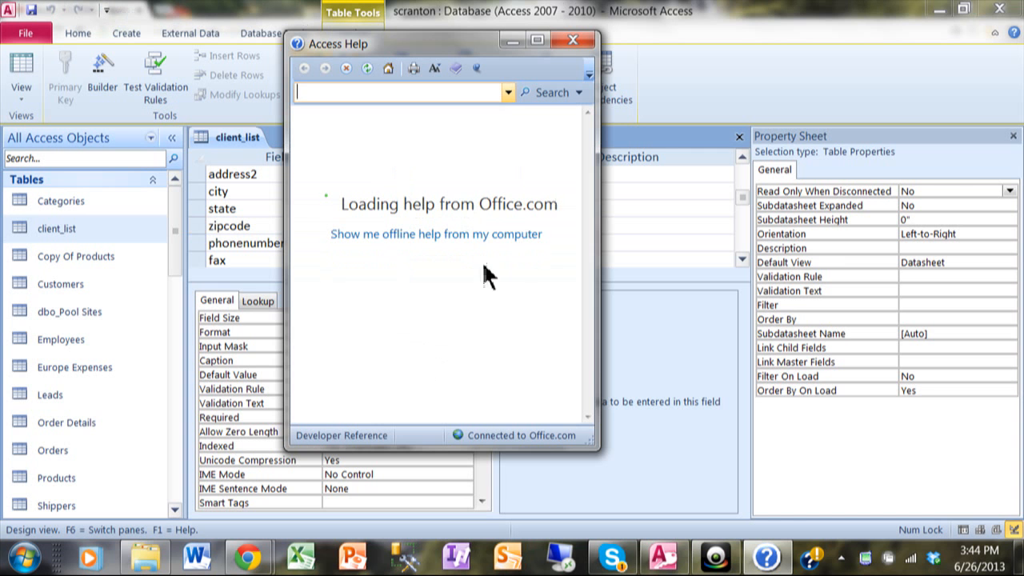
mouse_move(520, 256)
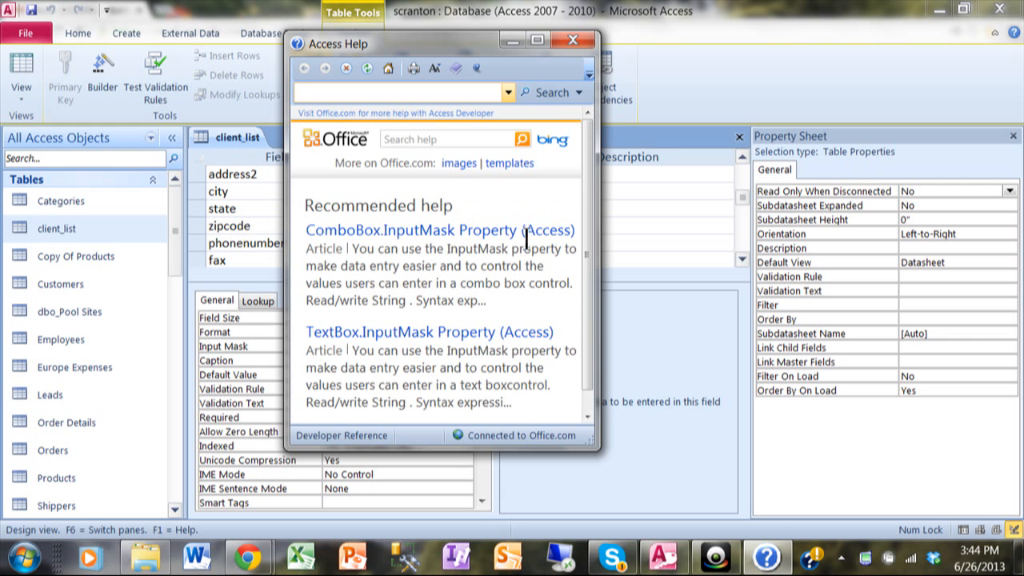
mouse_move(413, 349)
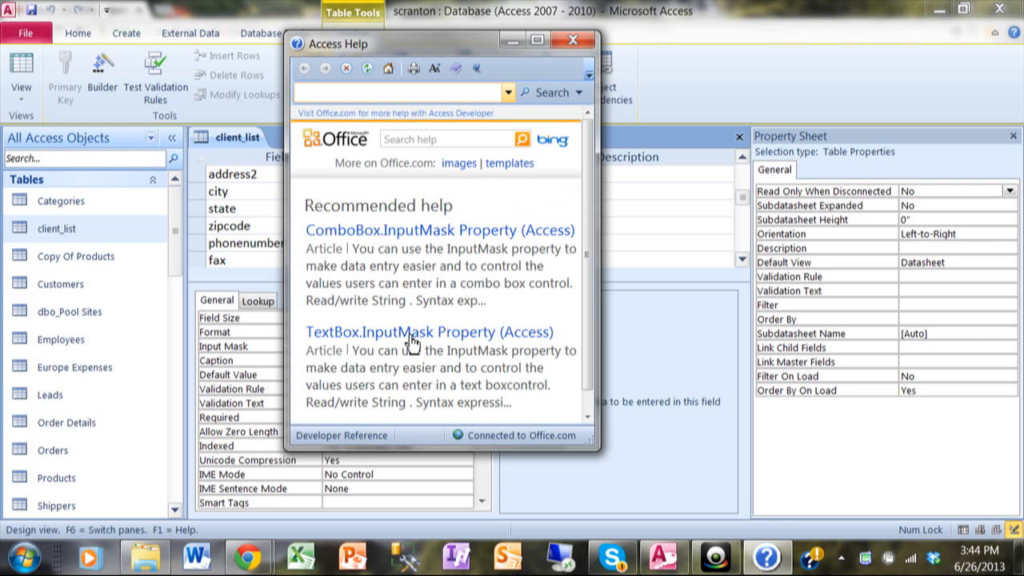
Read through the TextBox.InputMask Property help article and close the help window.
left_click(428, 331)
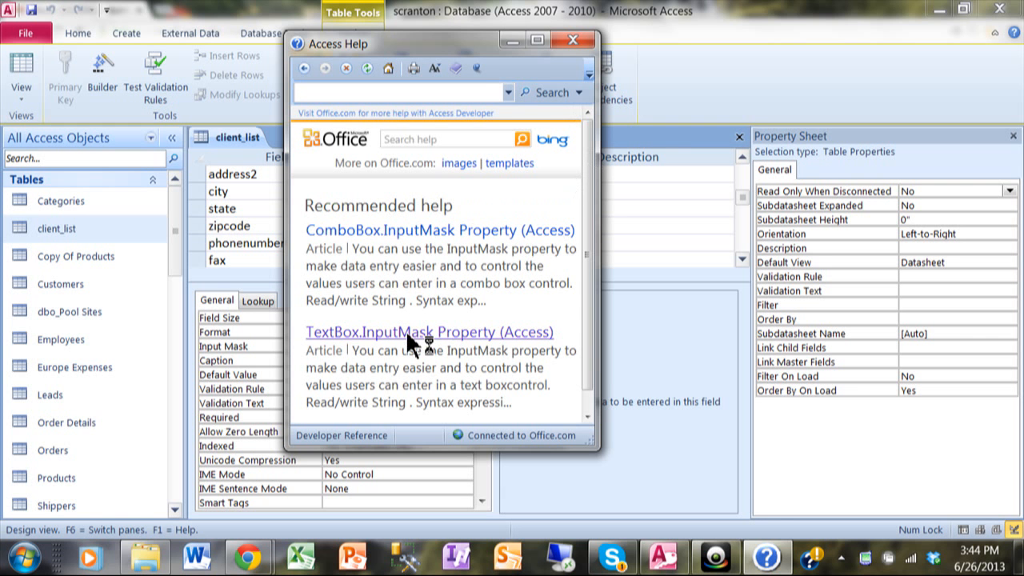
left_click(429, 331)
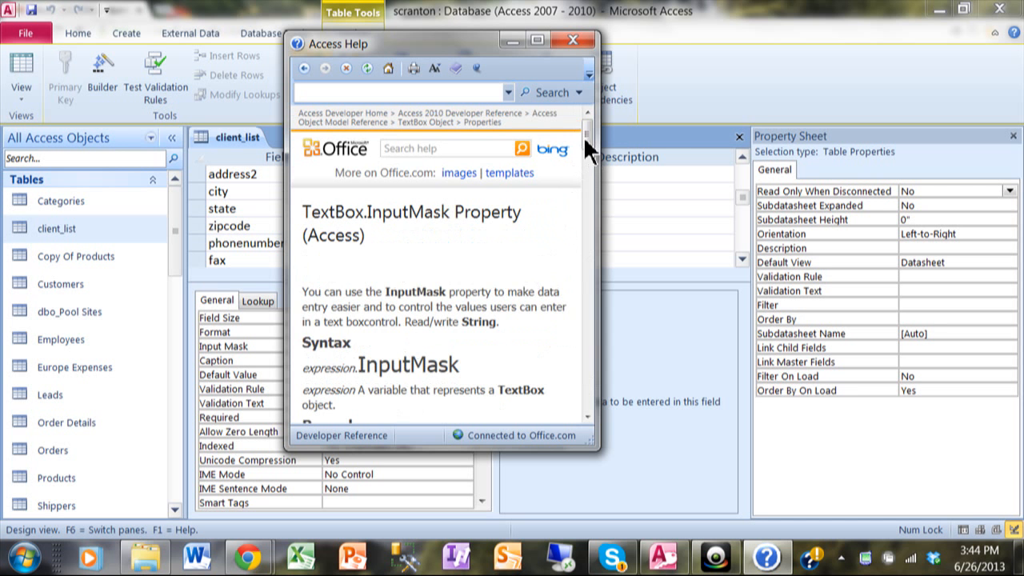
scroll("down", 3)
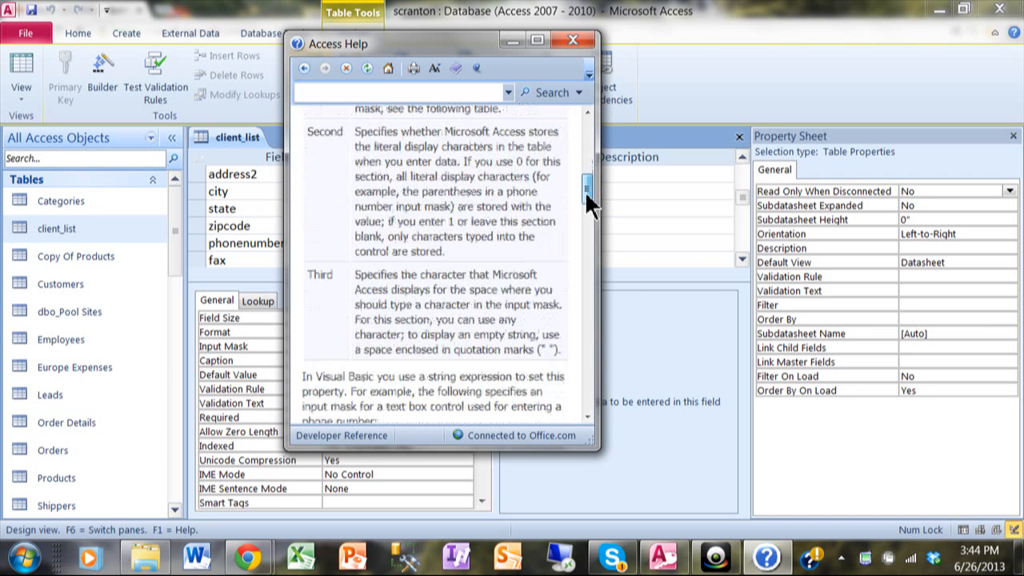
scroll("down", 3)
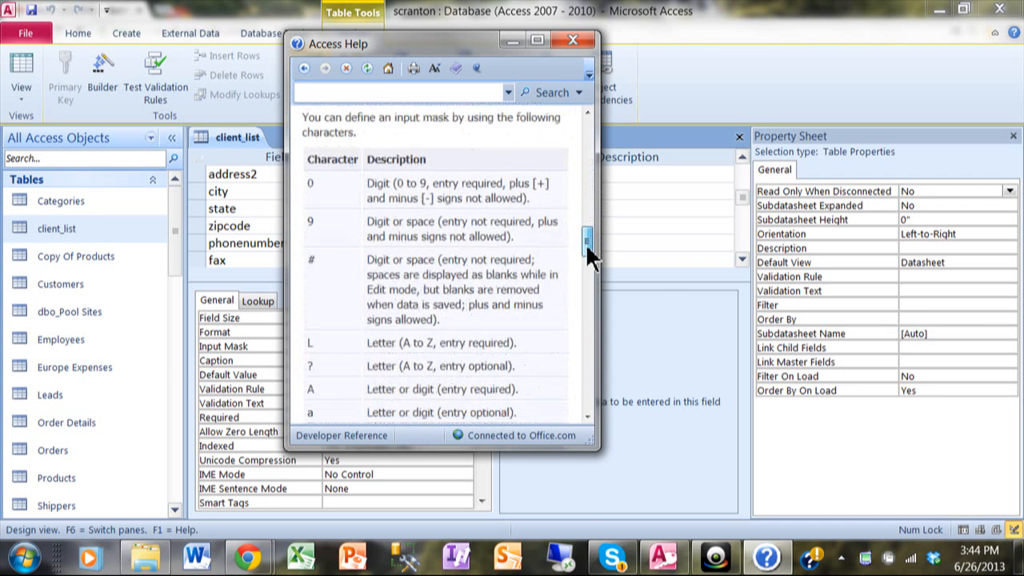
scroll("down", 3)
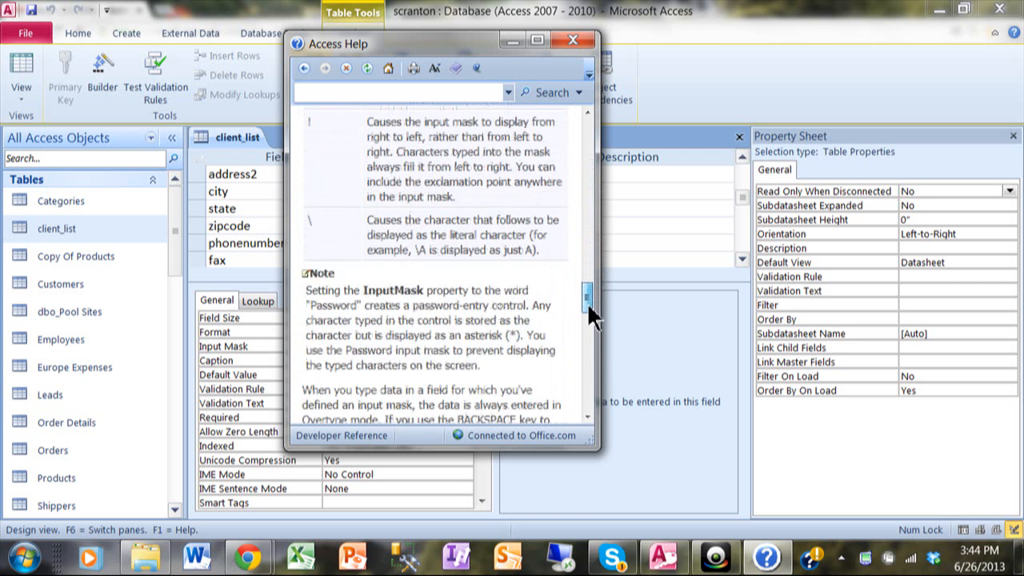
scroll("down", 3)
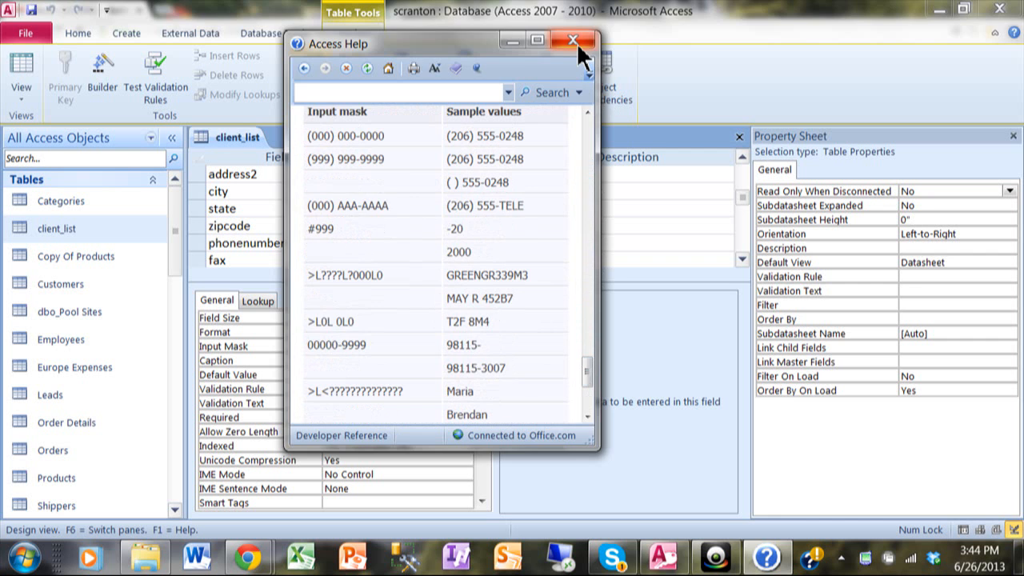
left_click(569, 45)
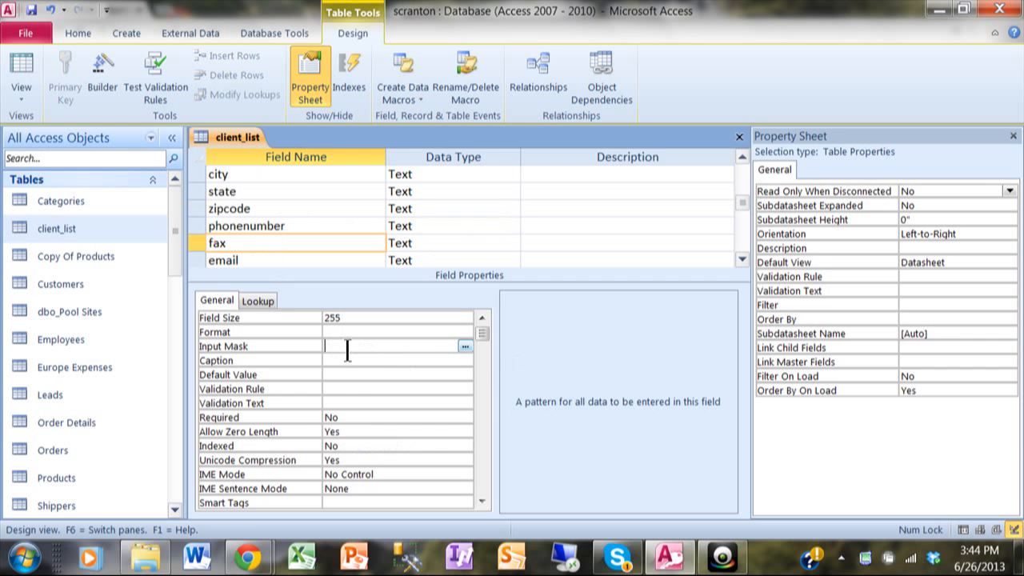
mouse_move(466, 346)
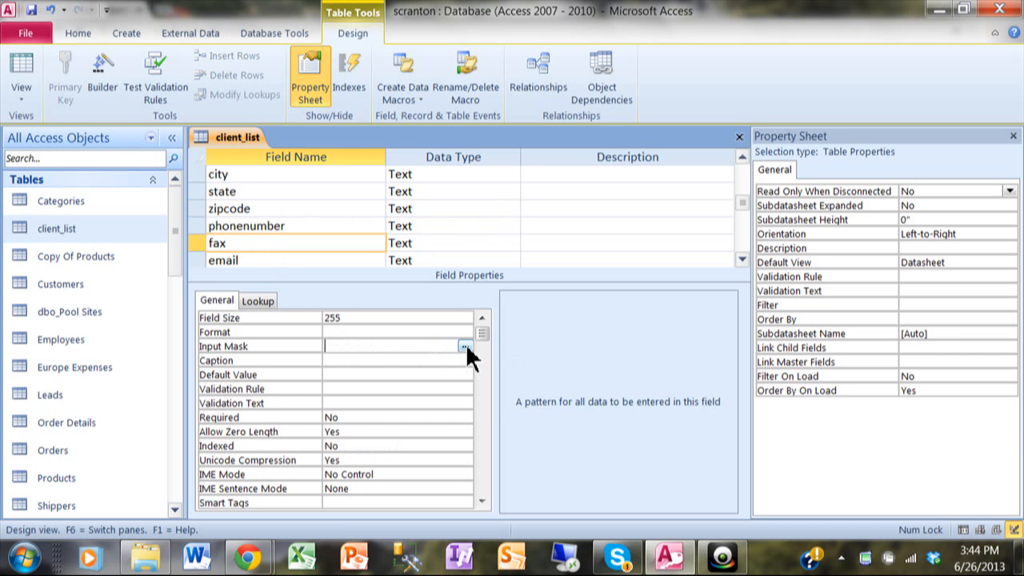
Save the table and give fax the Phone Number input mask, stored without symbols.
left_click(464, 345)
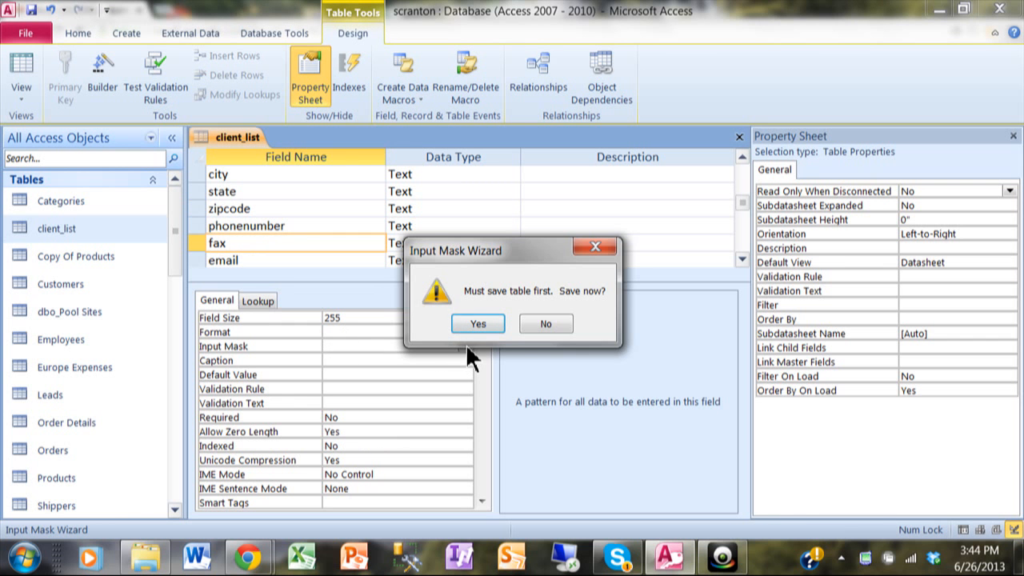
mouse_move(493, 294)
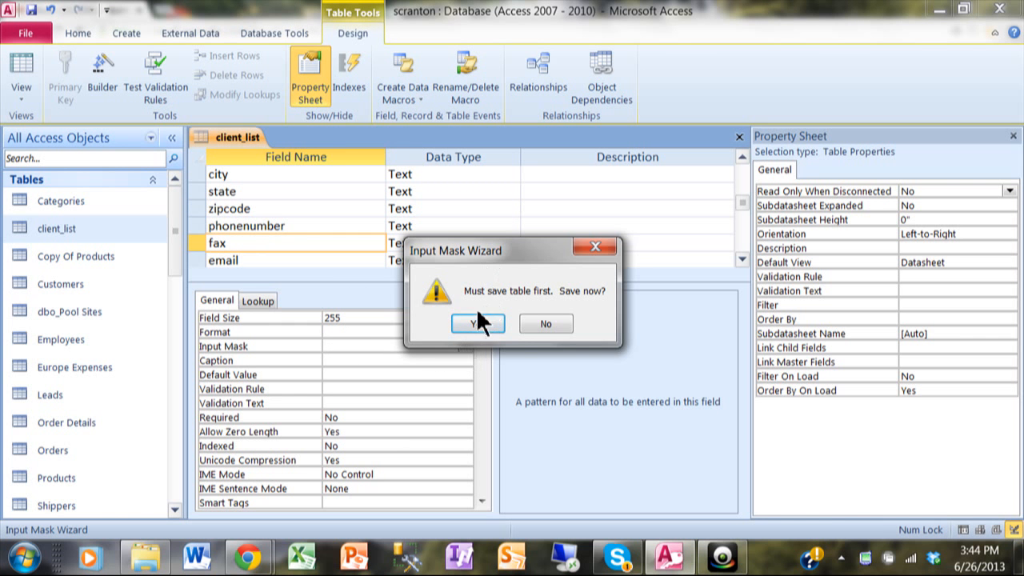
left_click(477, 323)
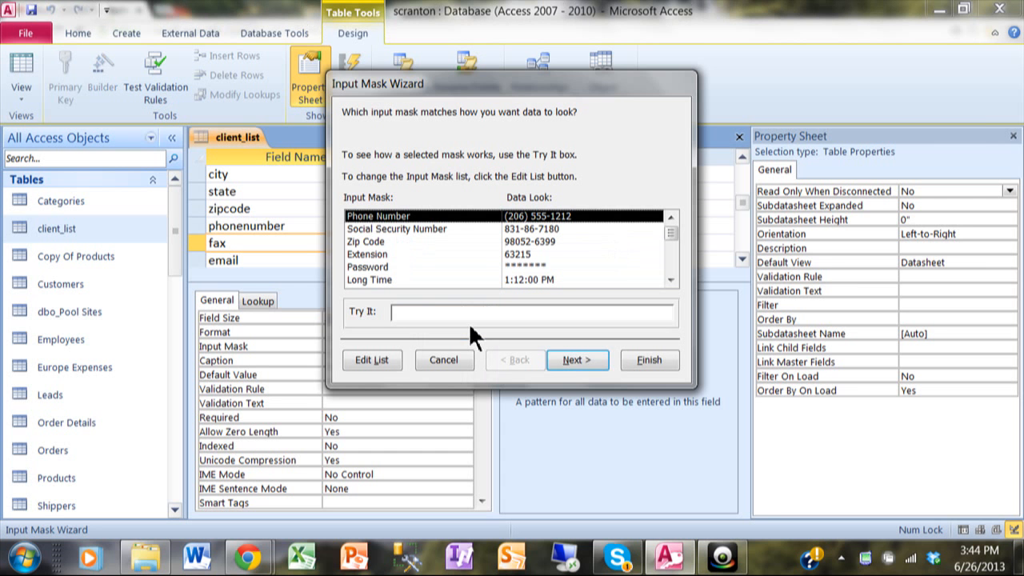
mouse_move(408, 234)
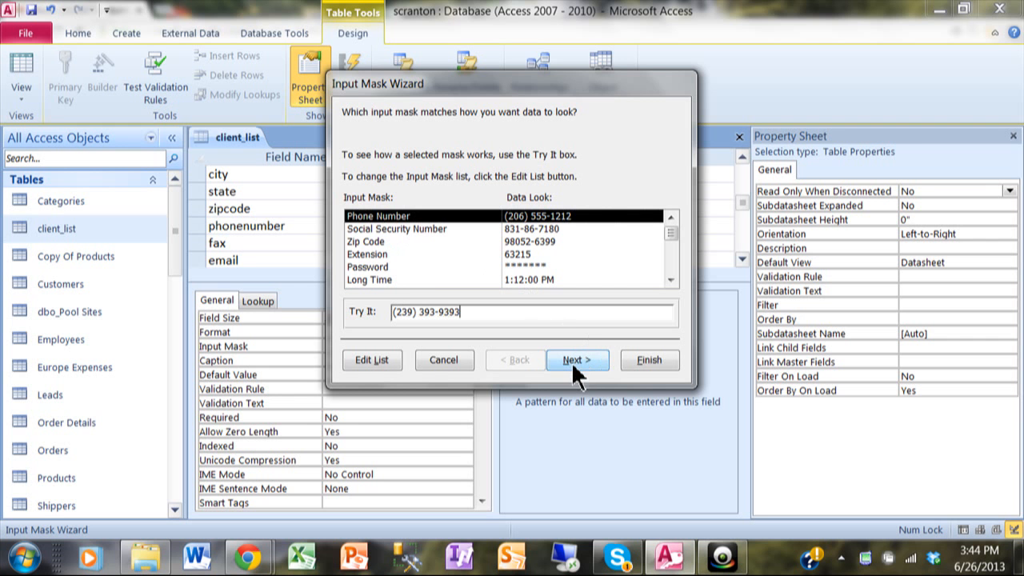
left_click(578, 360)
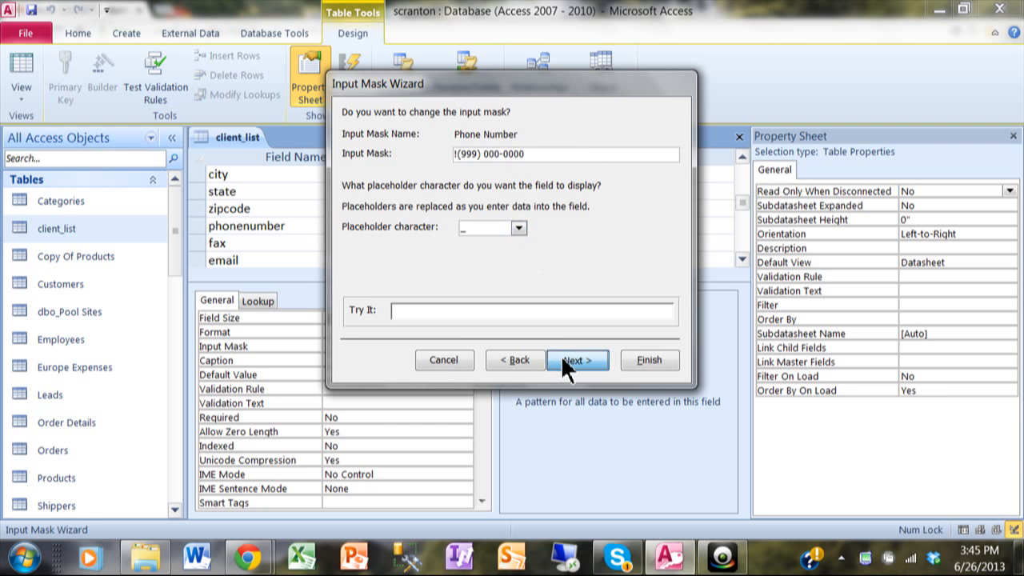
left_click(578, 360)
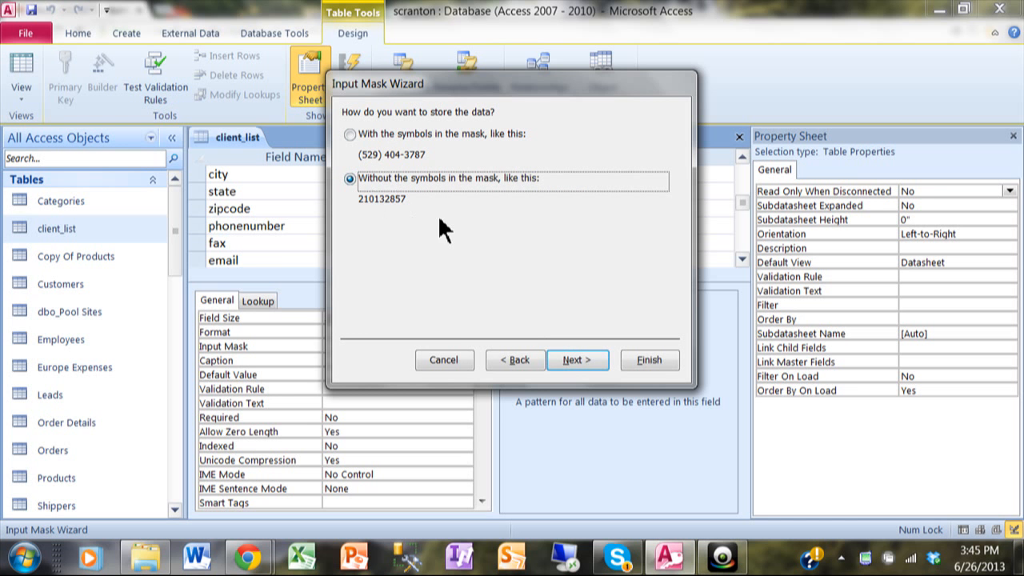
left_click(578, 360)
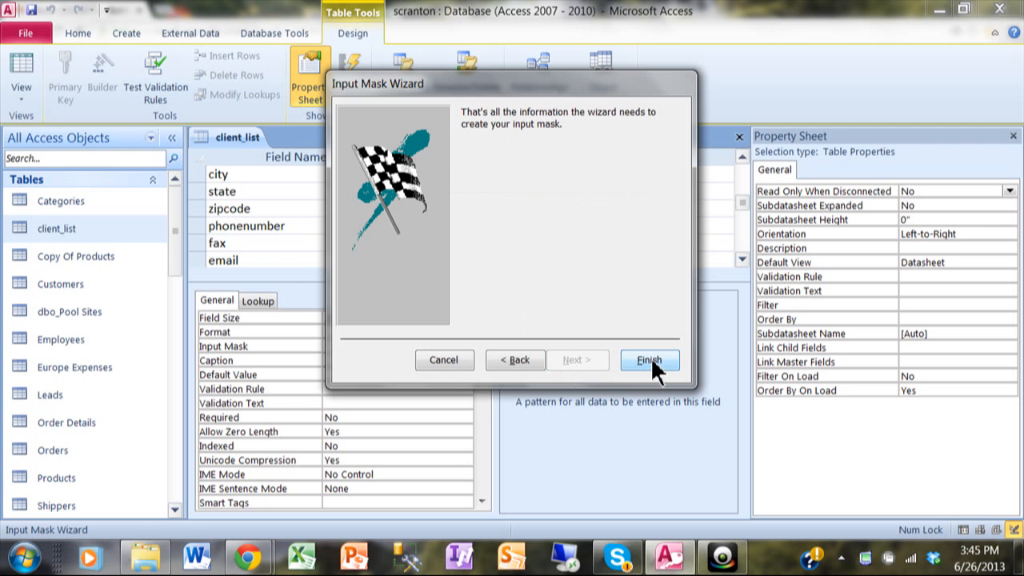
left_click(650, 358)
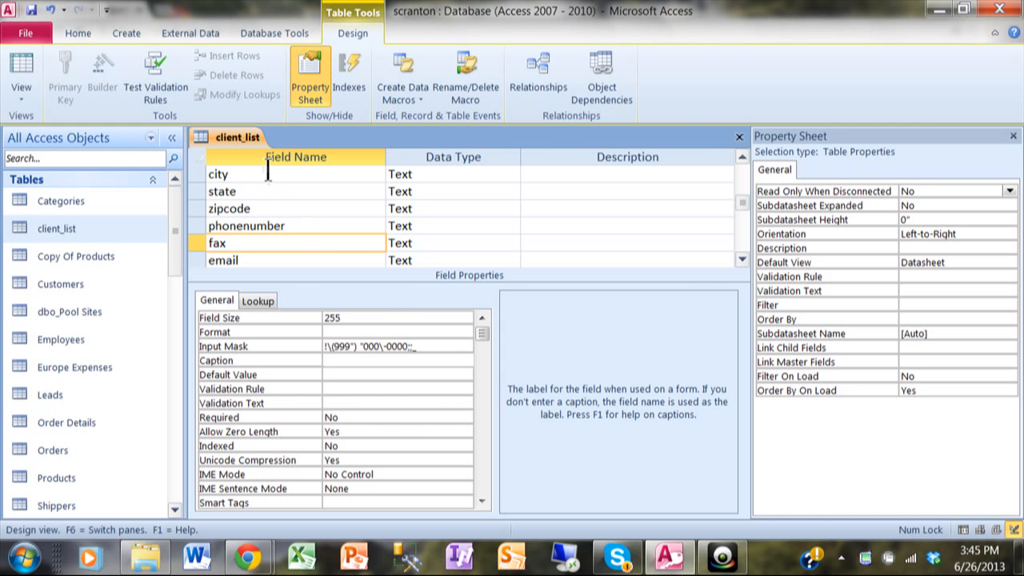
Switch client_list to Datasheet View, confirming the save.
right_click(239, 138)
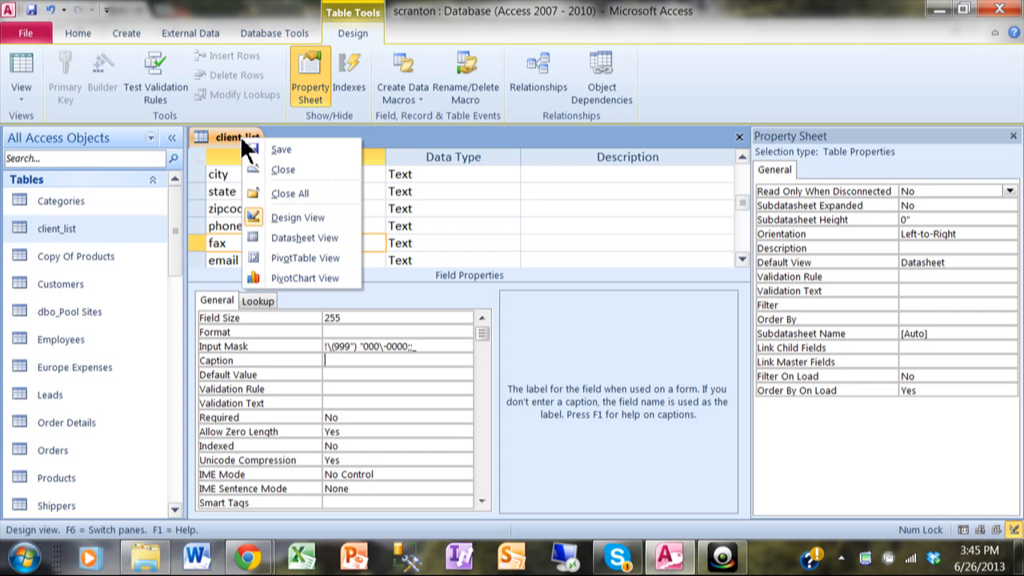
mouse_move(291, 237)
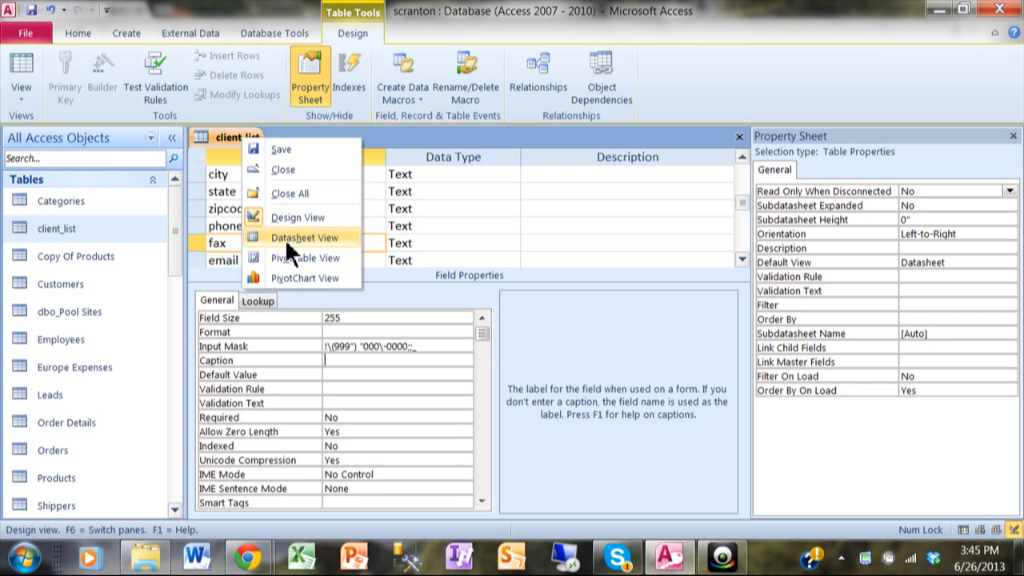
left_click(304, 236)
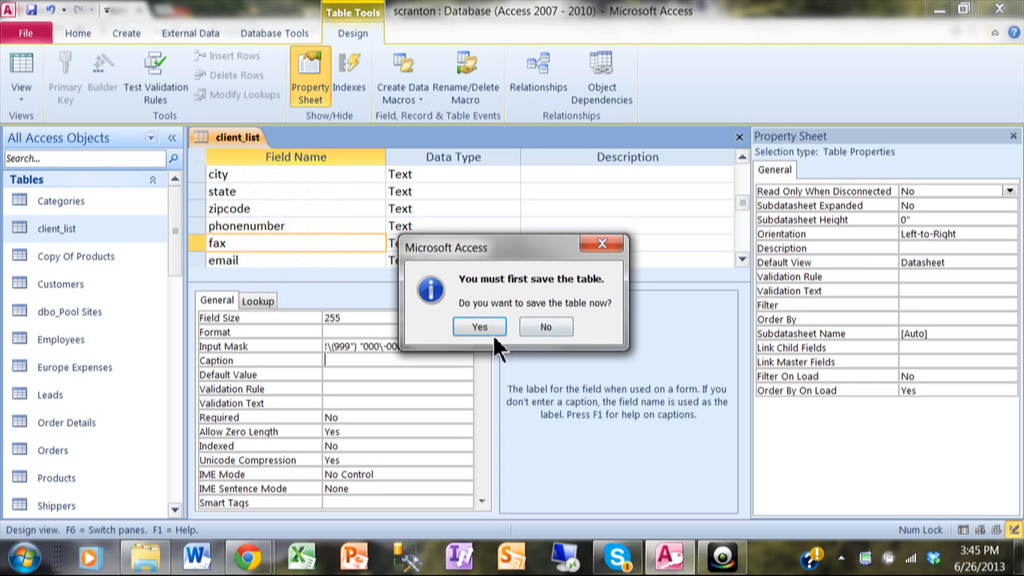
left_click(480, 326)
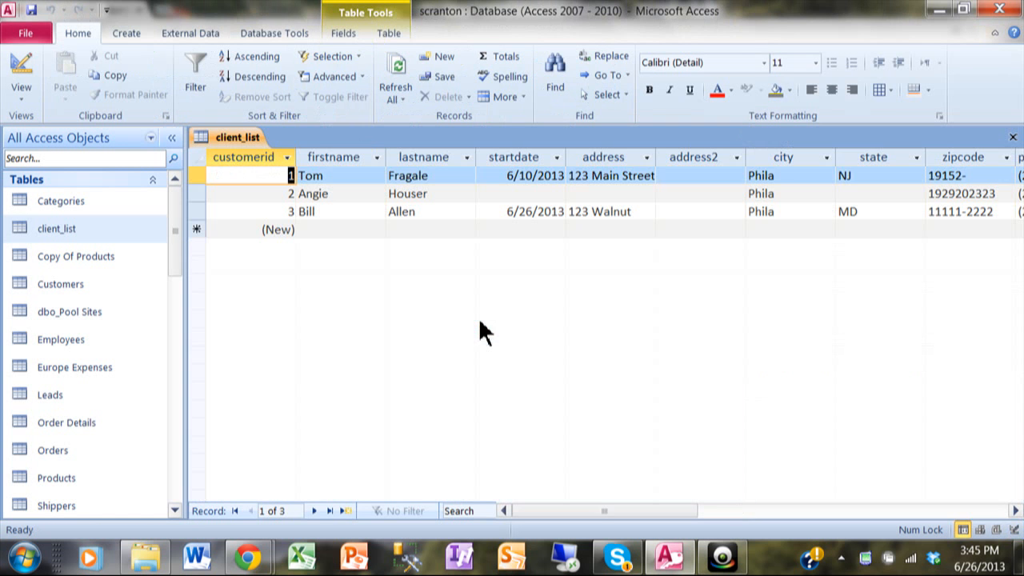
Start a new record for Jane Doe with start date June 27, 2013.
left_click(339, 228)
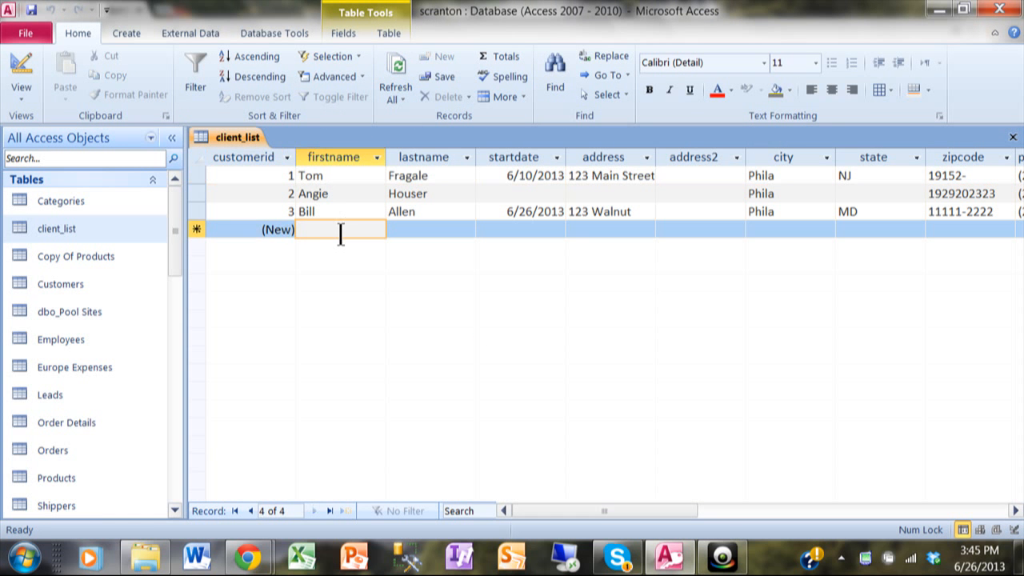
type("Jane")
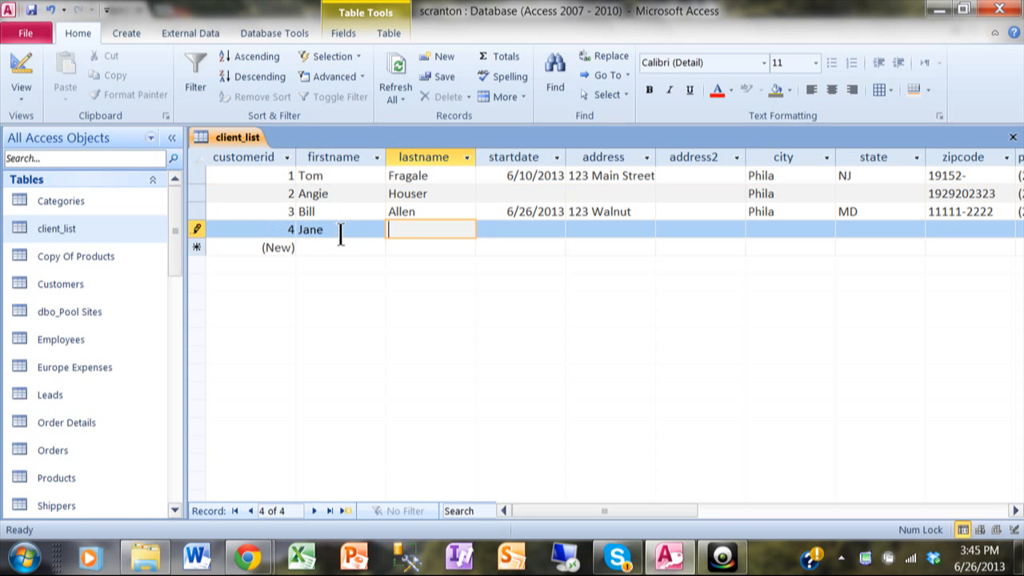
type("Doe")
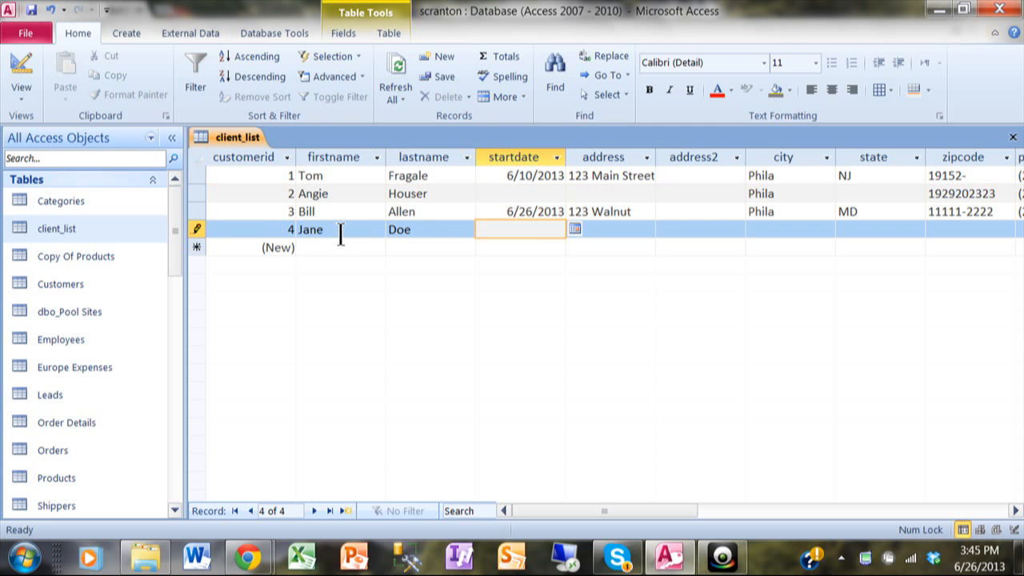
left_click(574, 229)
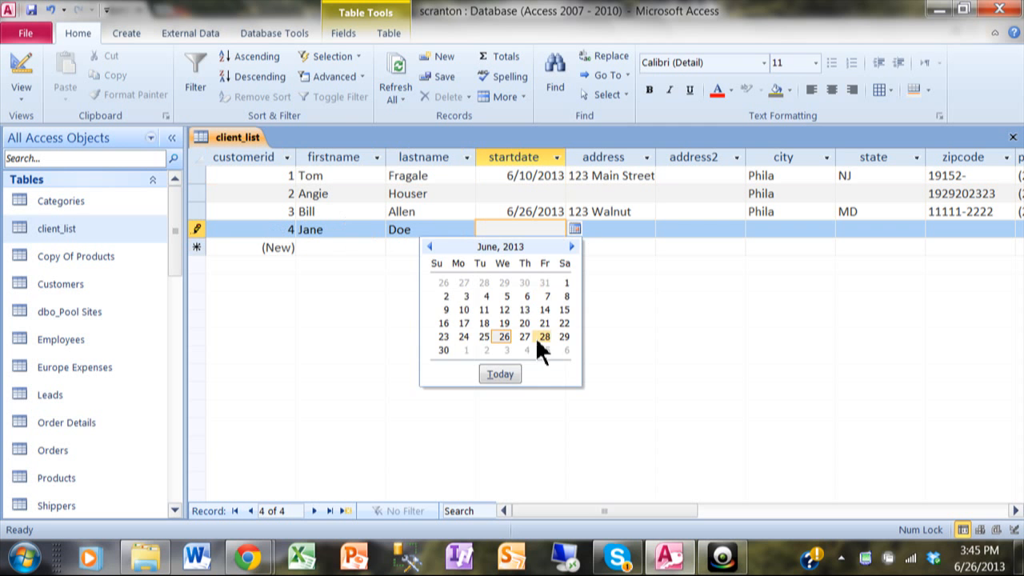
left_click(503, 336)
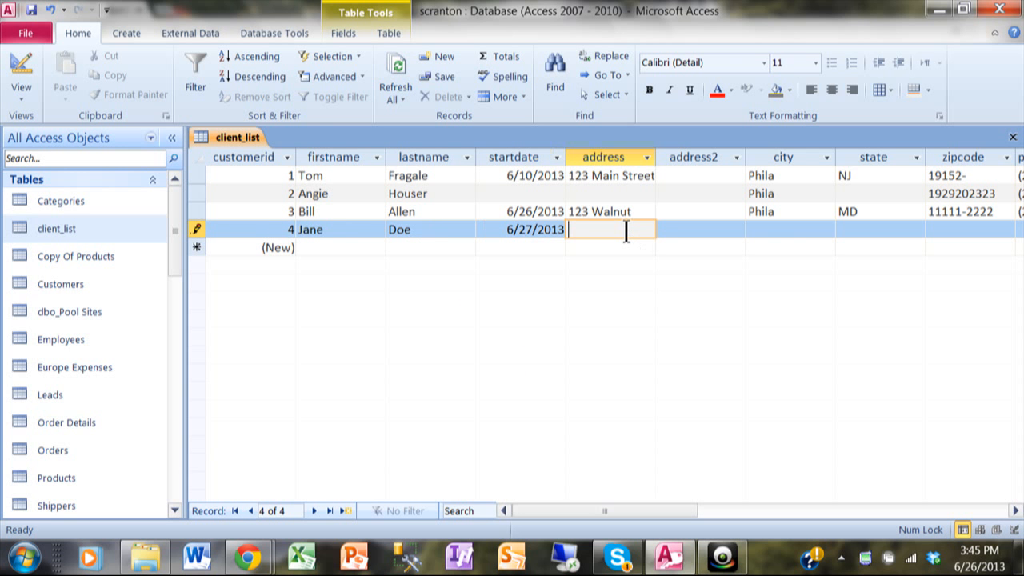
type("123")
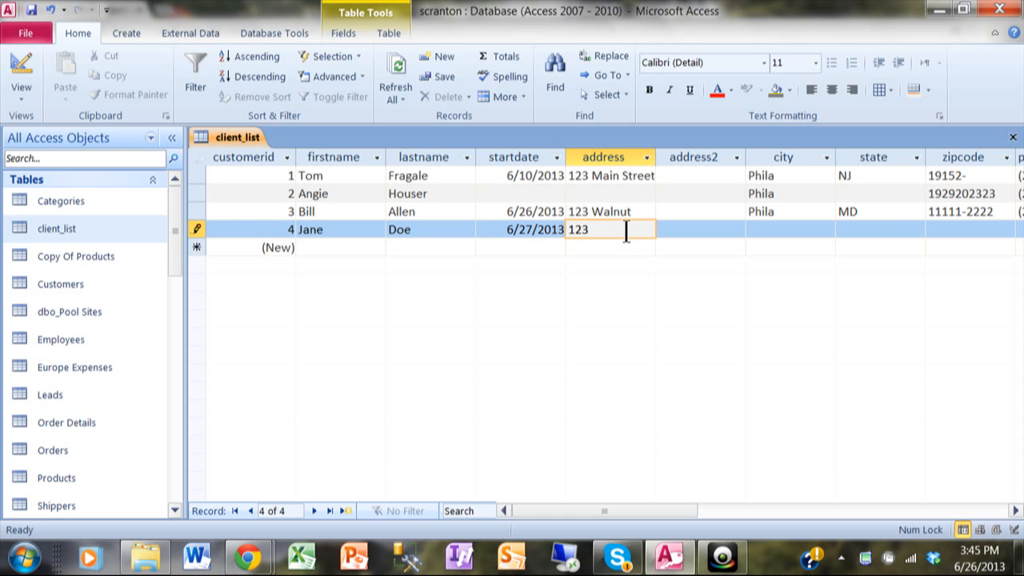
type("Market Stre")
left_click(790, 229)
type("Phila")
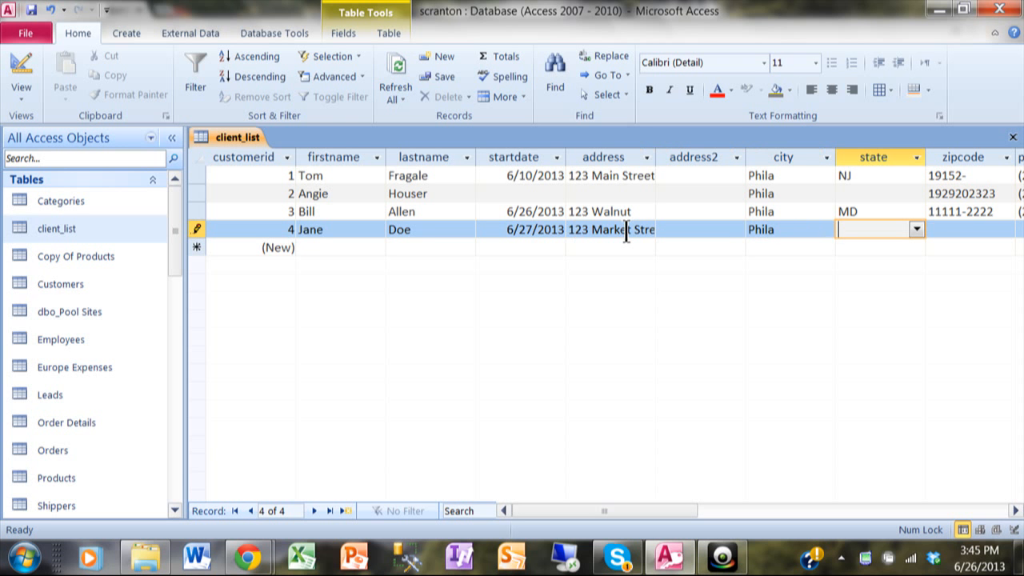
left_click(917, 228)
type("PA")
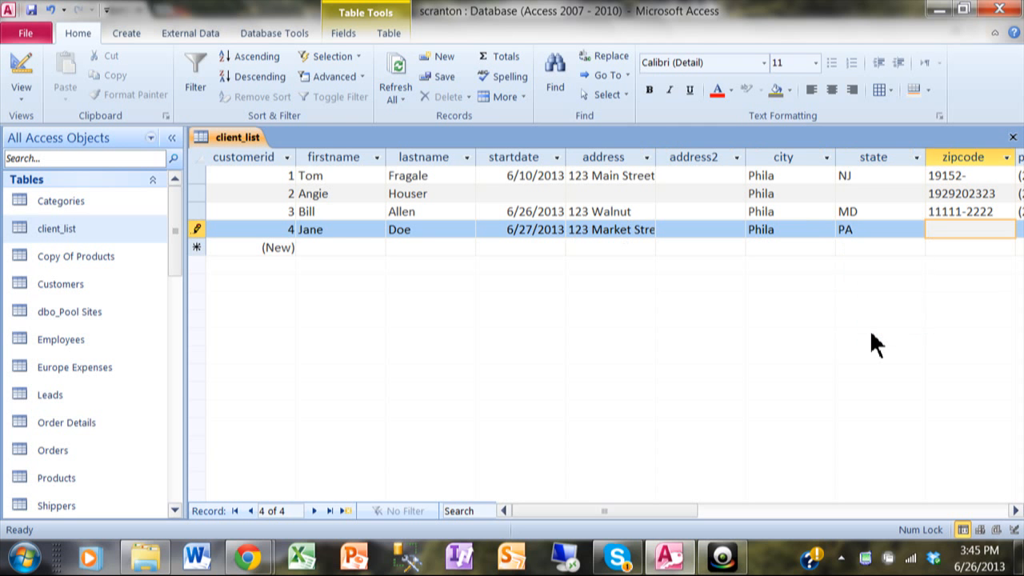
type("29299-2929")
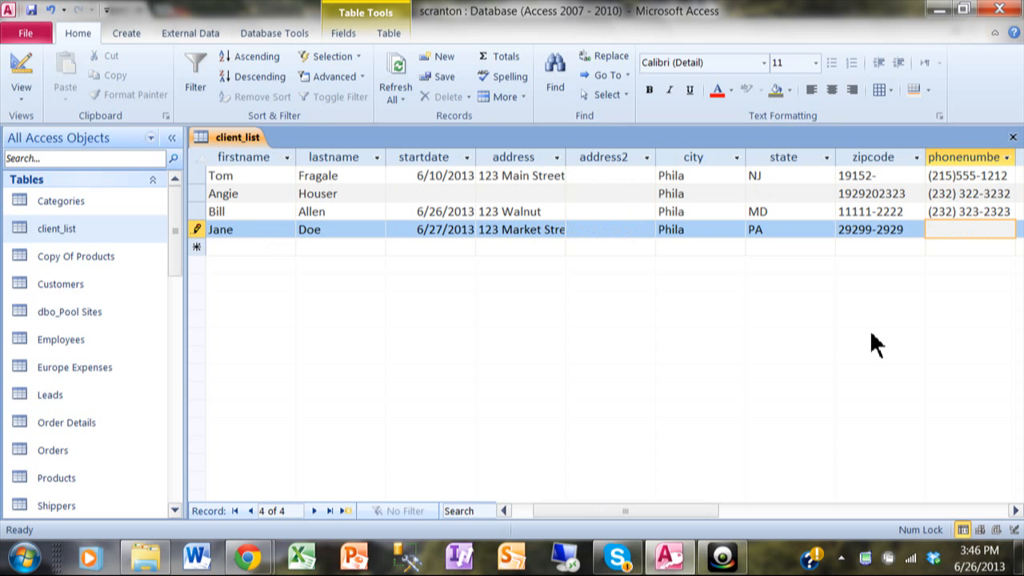
type("(292) 929-2929")
type("(282) 828-")
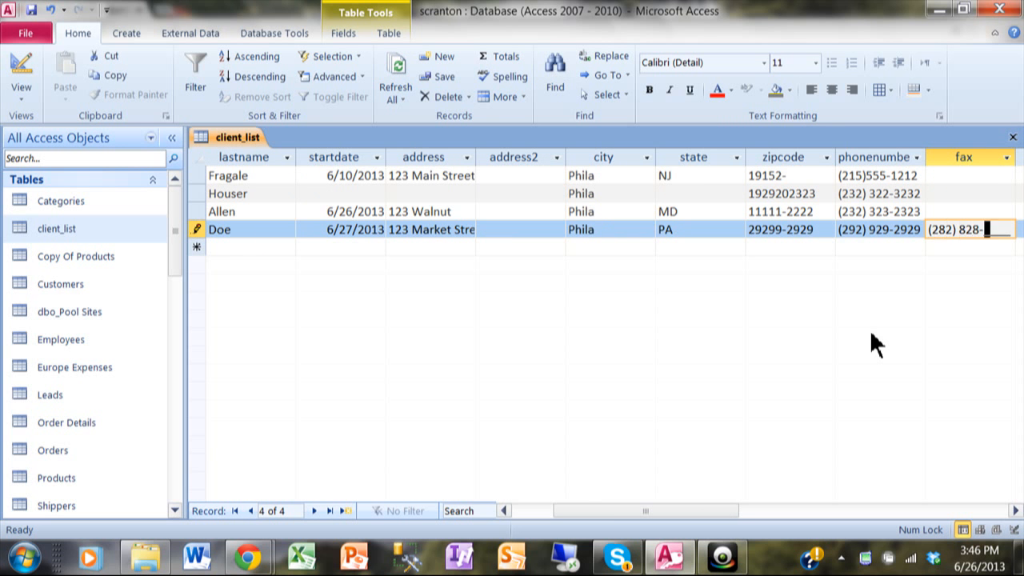
type("2828")
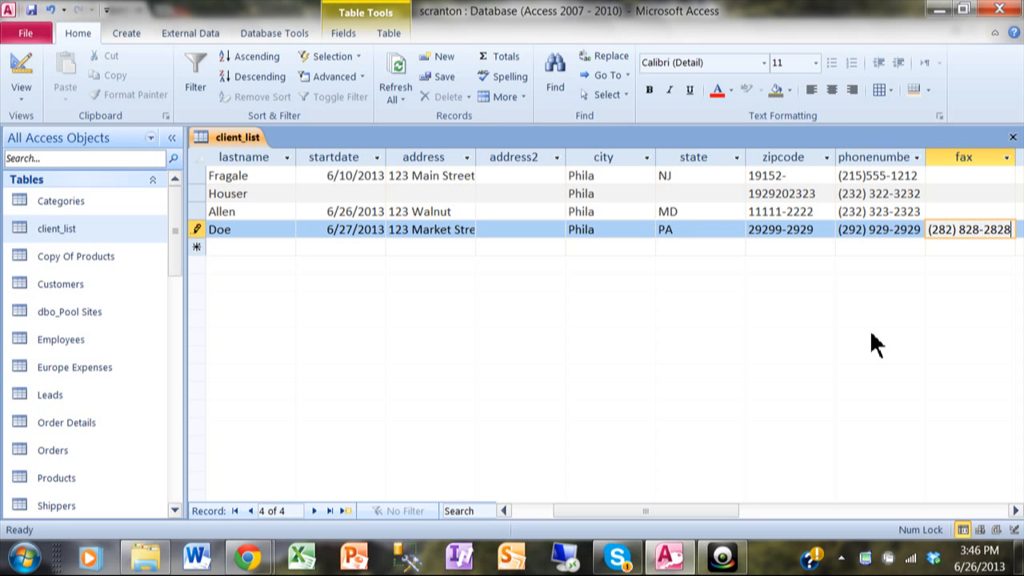
mouse_move(586, 308)
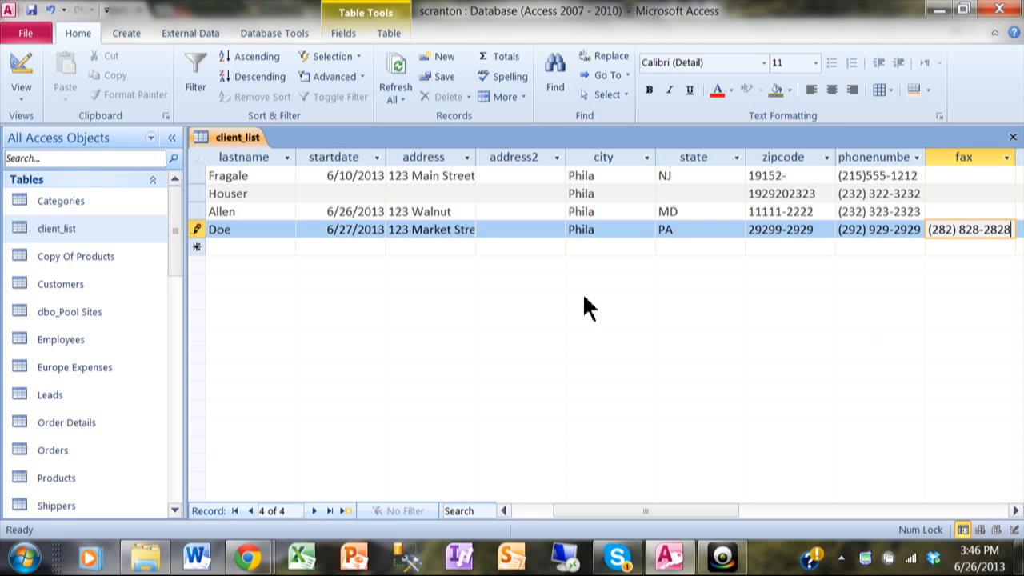
mouse_move(896, 200)
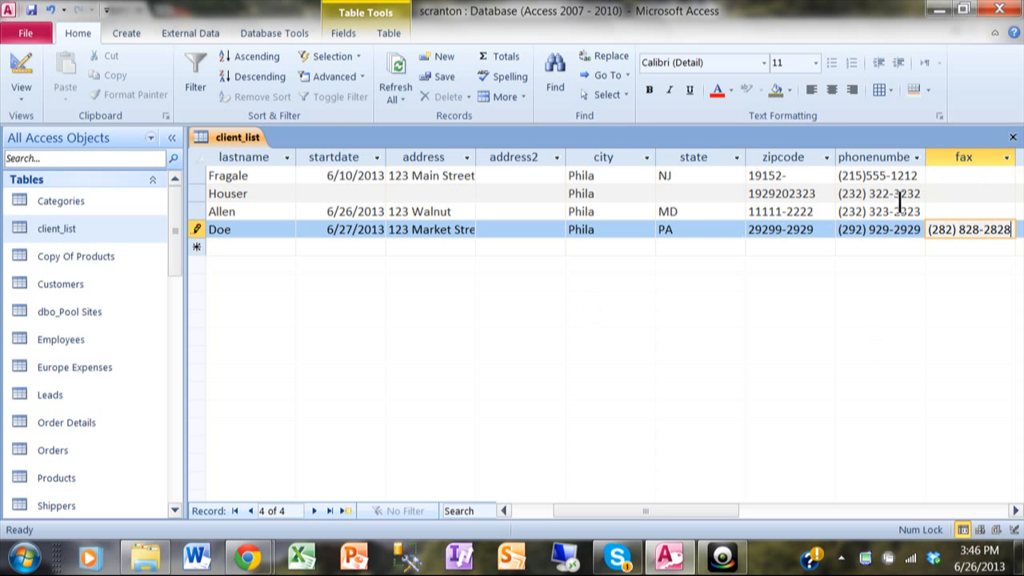
mouse_move(1011, 134)
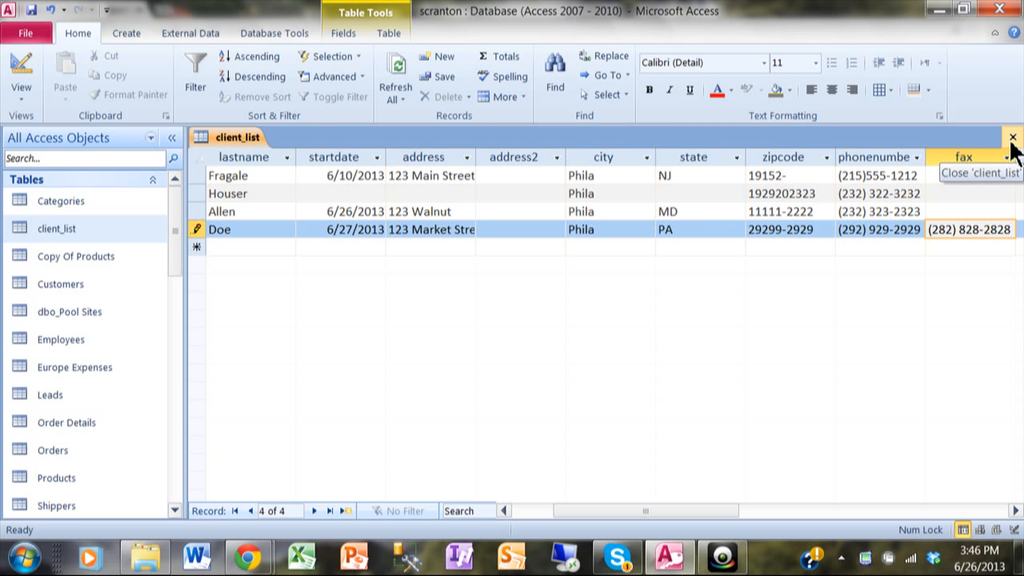